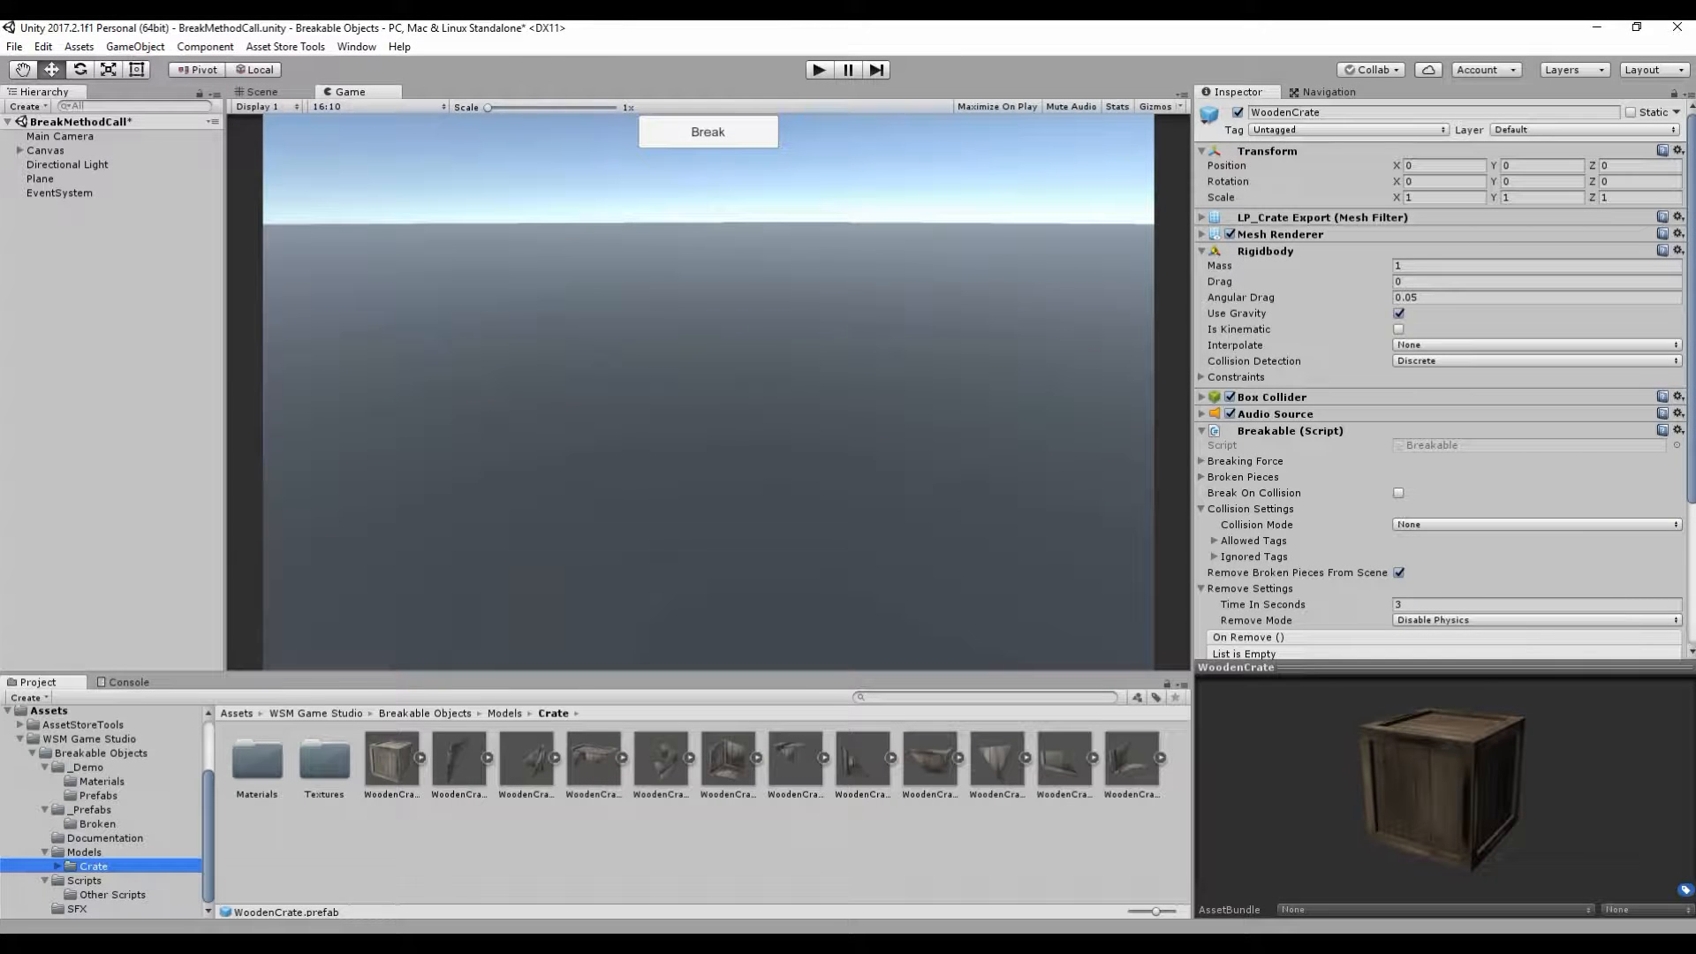
Step: Bring the wooden crate and its eleven piece models into the scene and reset the pieces' rotation
click(389, 757)
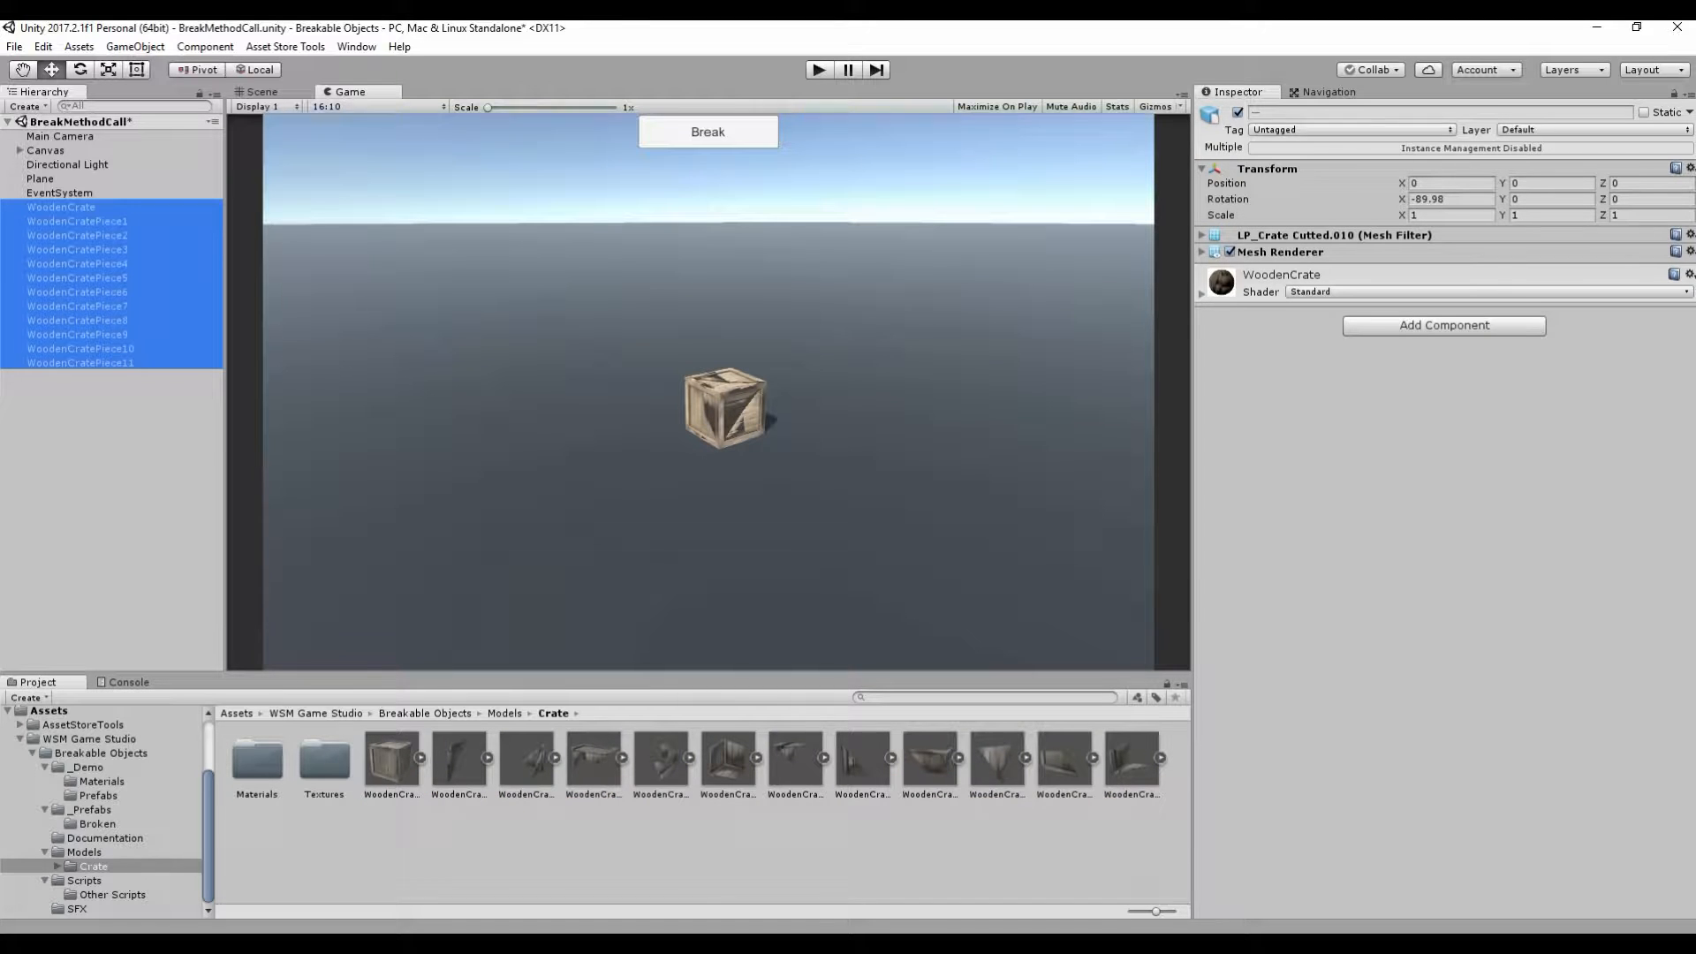
click(61, 207)
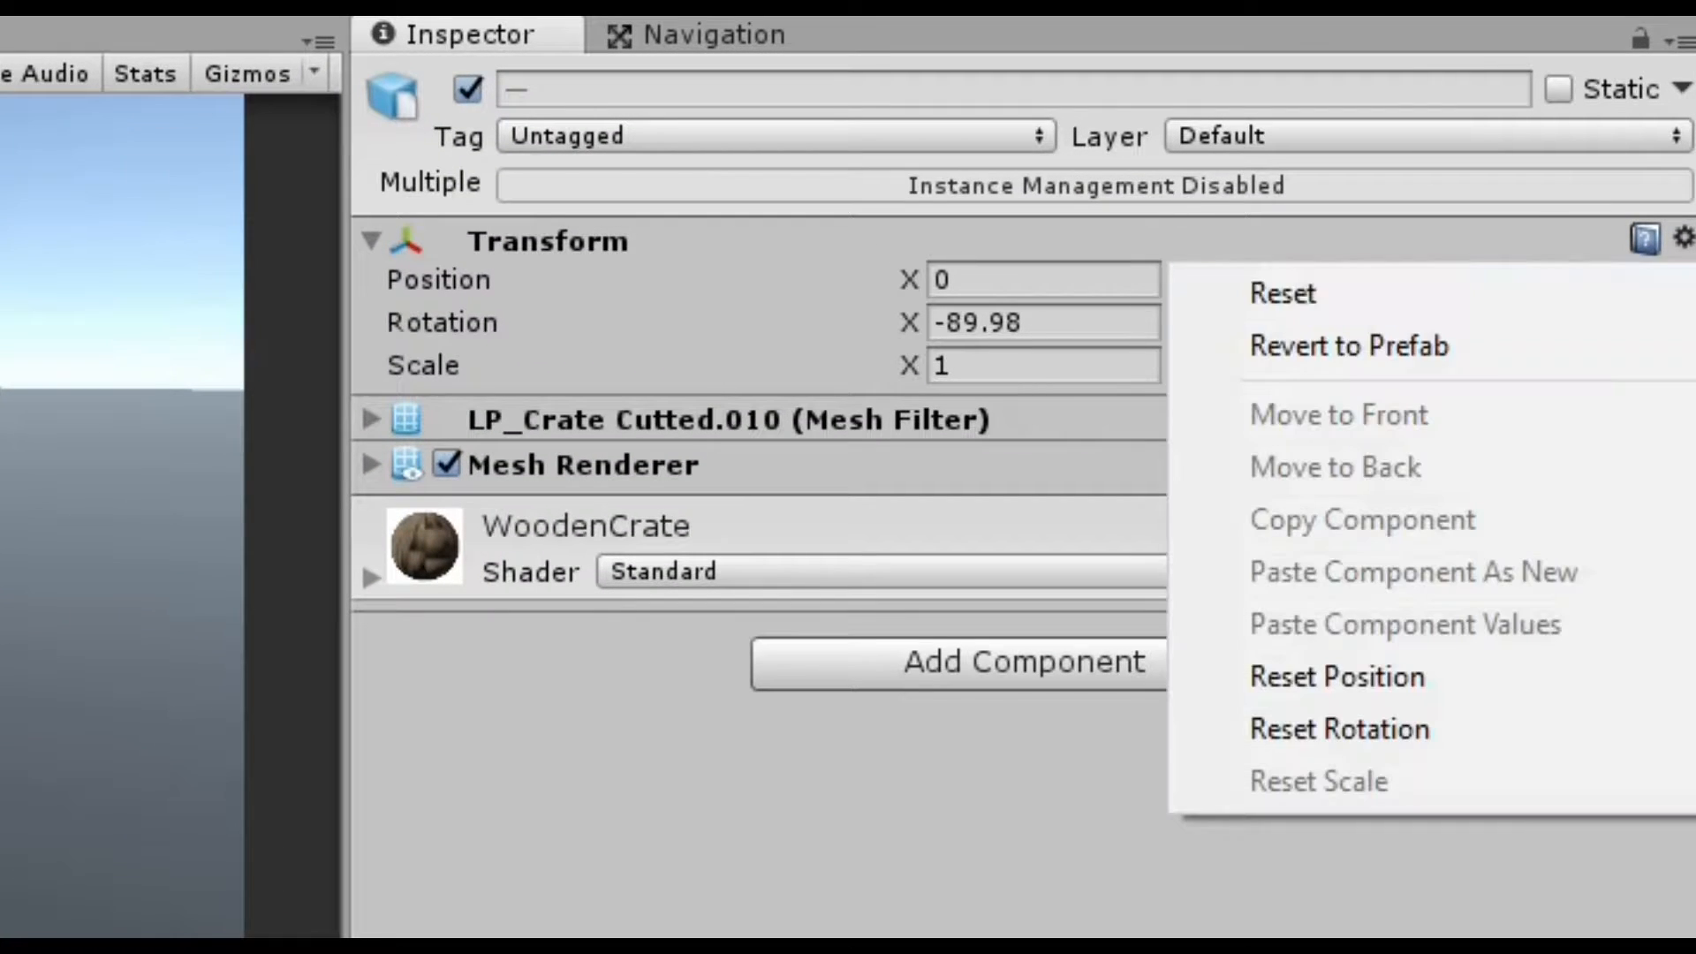
click(1281, 293)
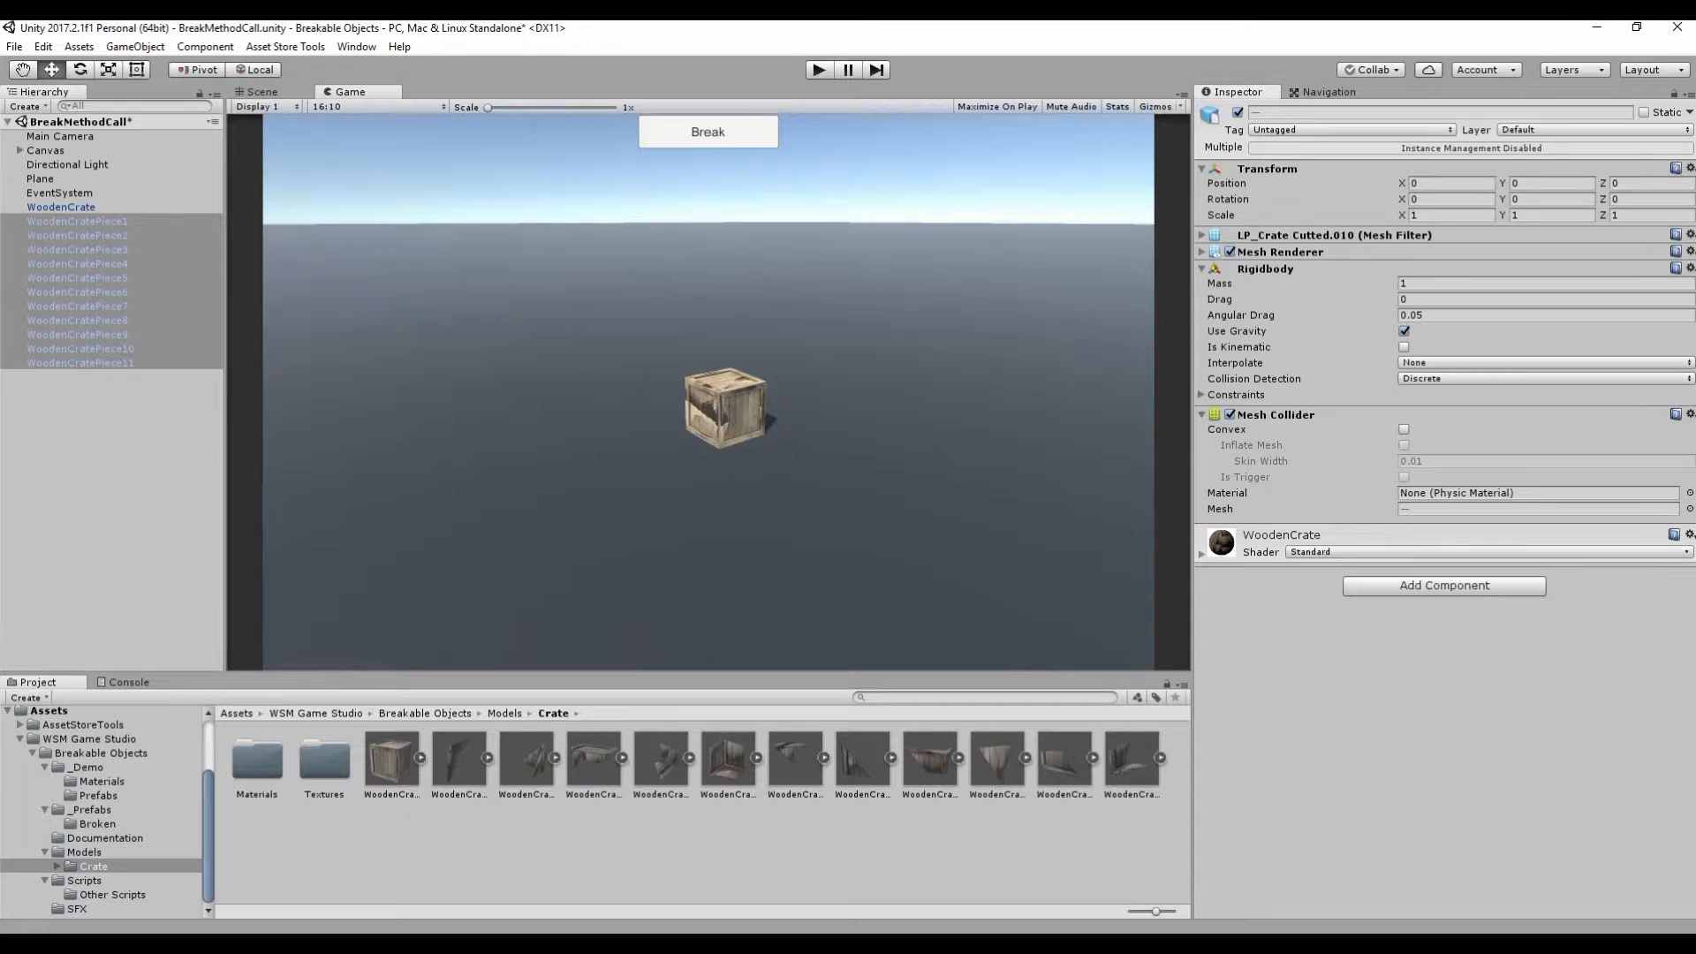
Step: Make the pieces' Mesh Colliders convex and add the RemoveFromScene and TogglePhysics scripts
click(1403, 429)
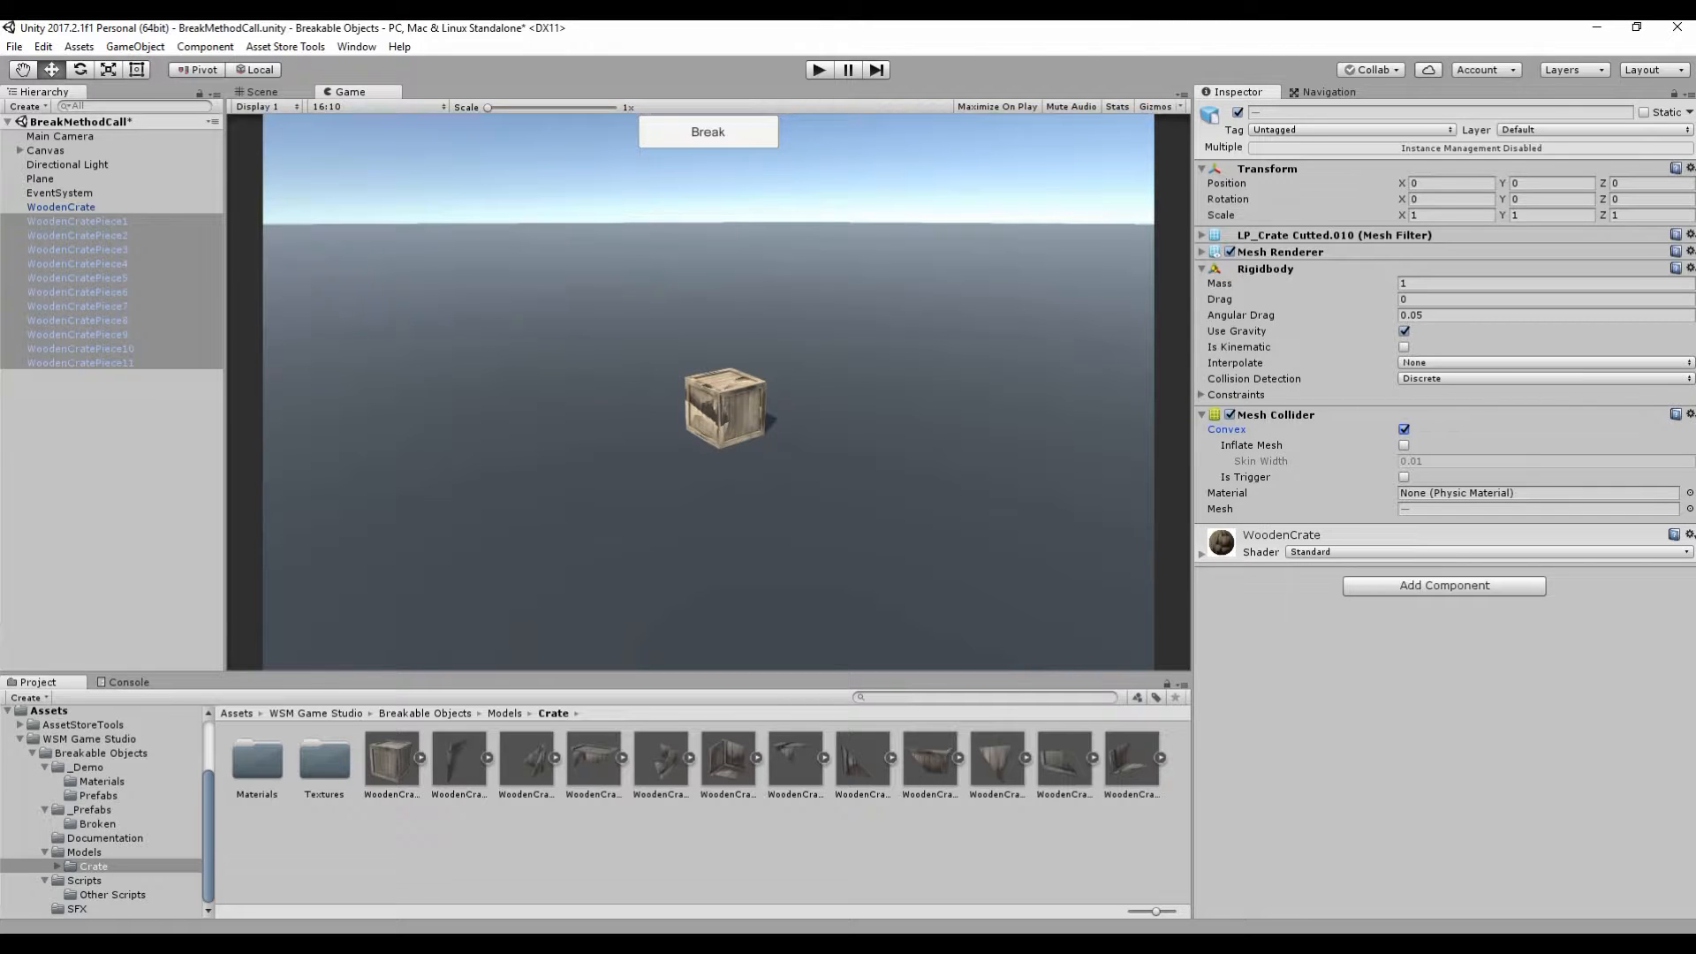
click(85, 881)
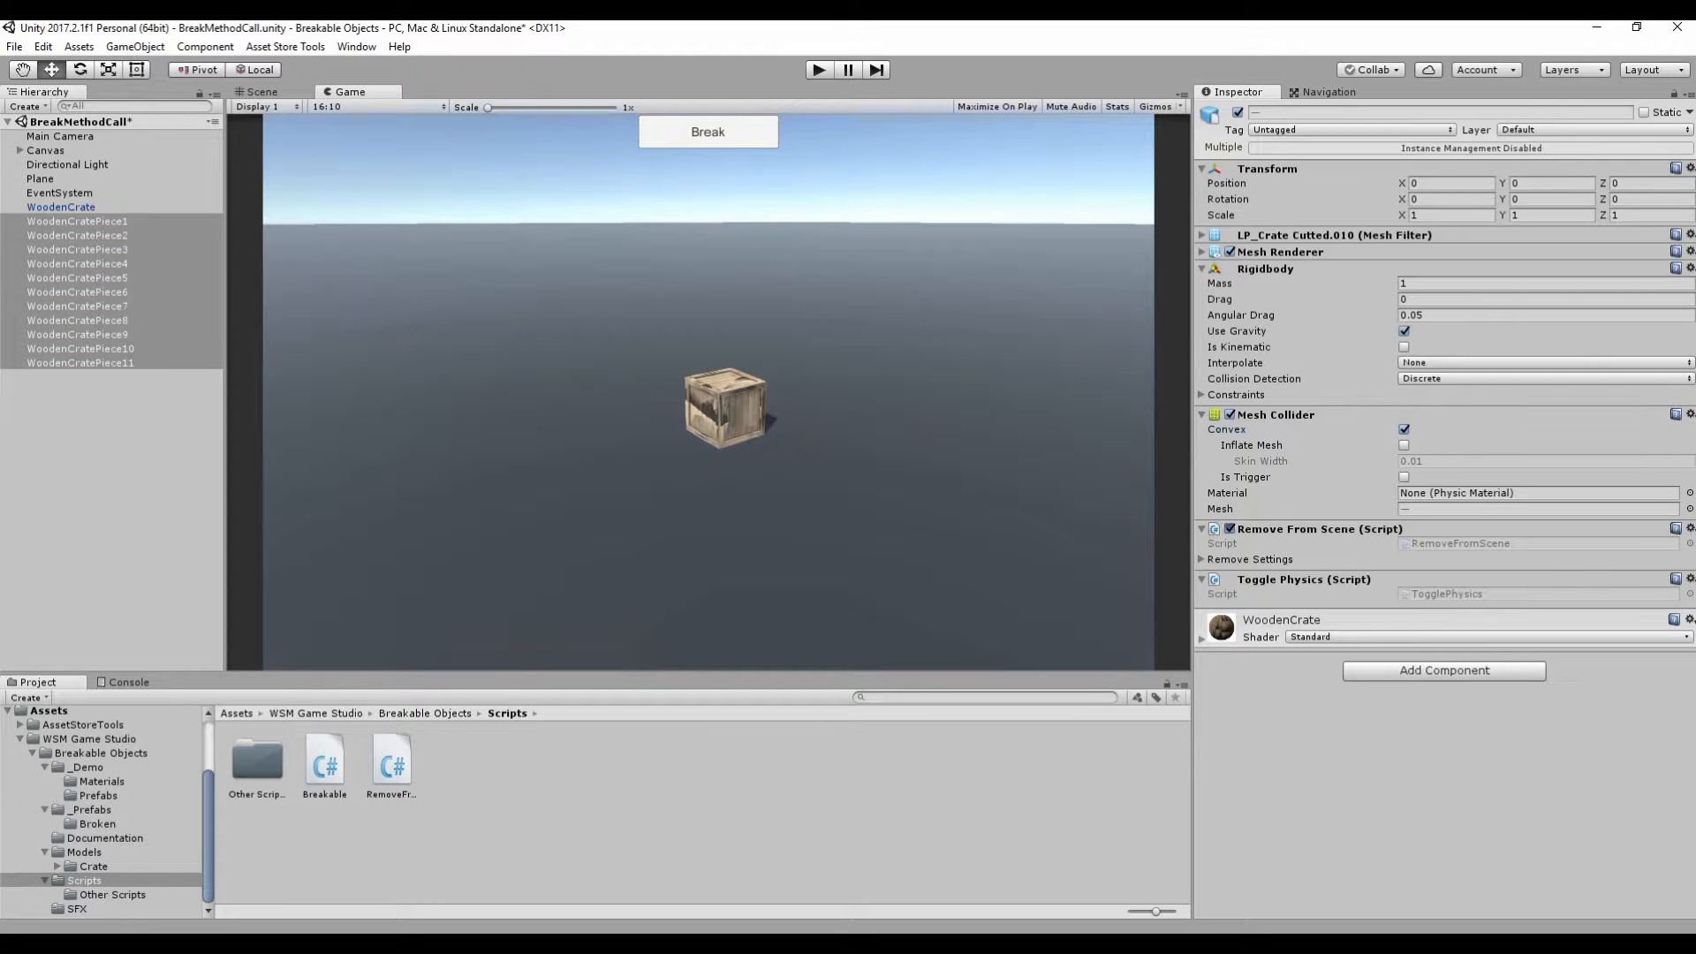
click(1228, 529)
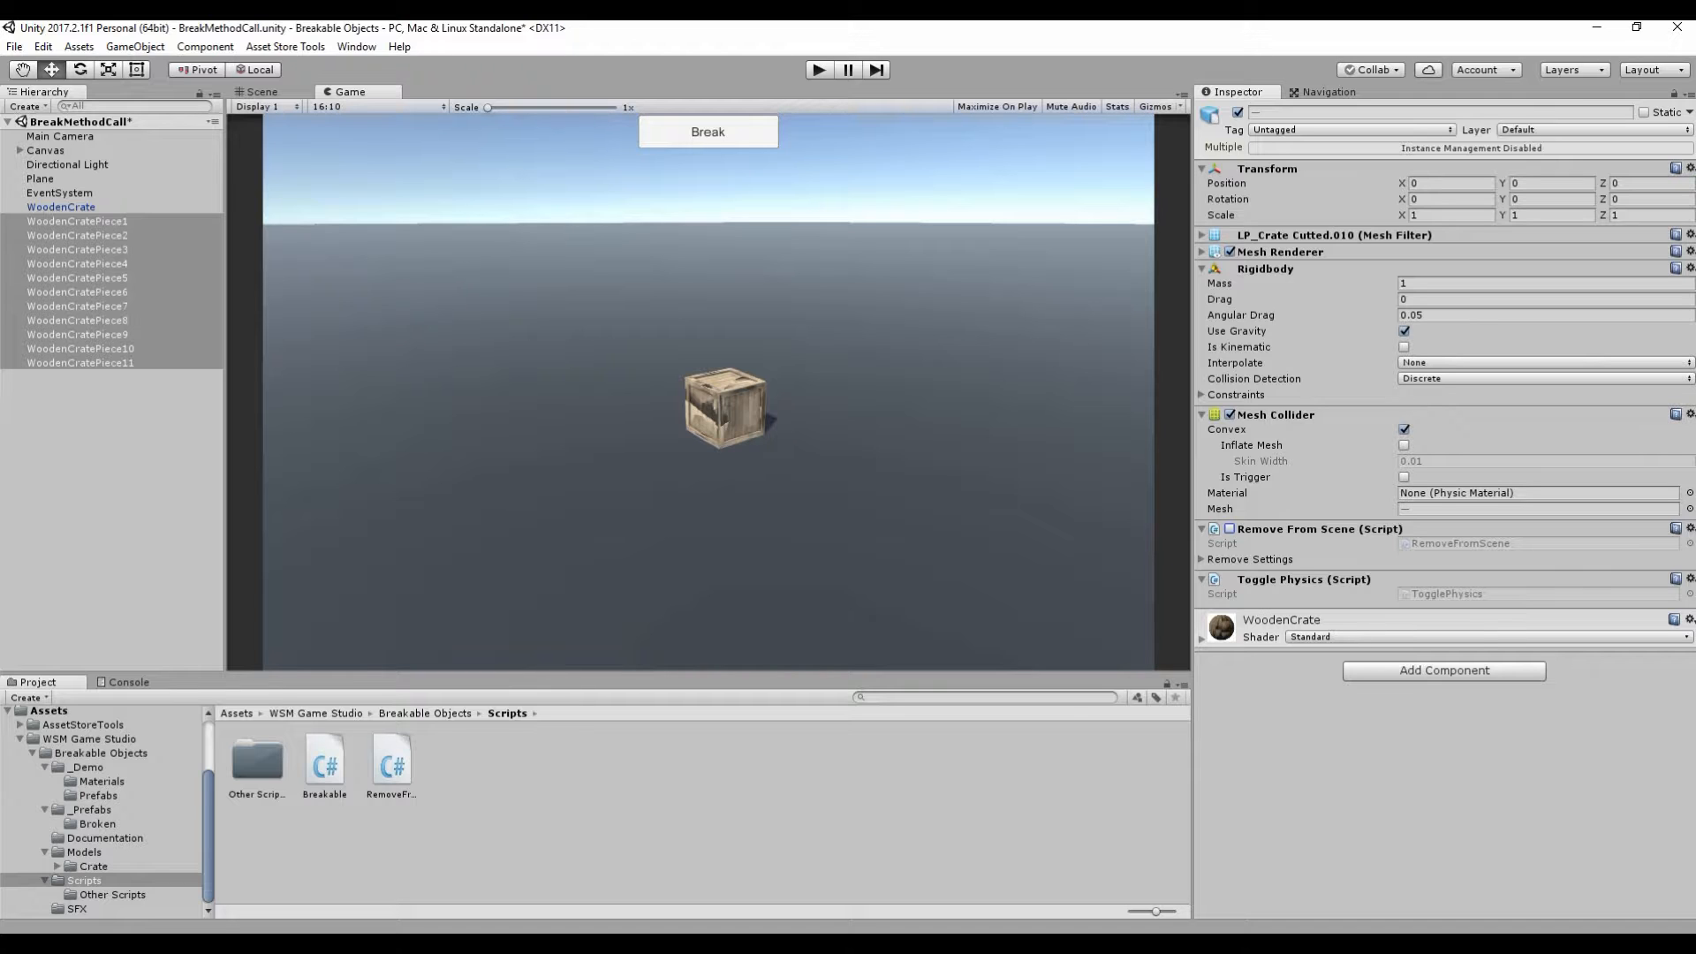
Step: Save the eleven pieces as prefabs in _Demo/Prefabs and delete them from the Hierarchy
click(77, 221)
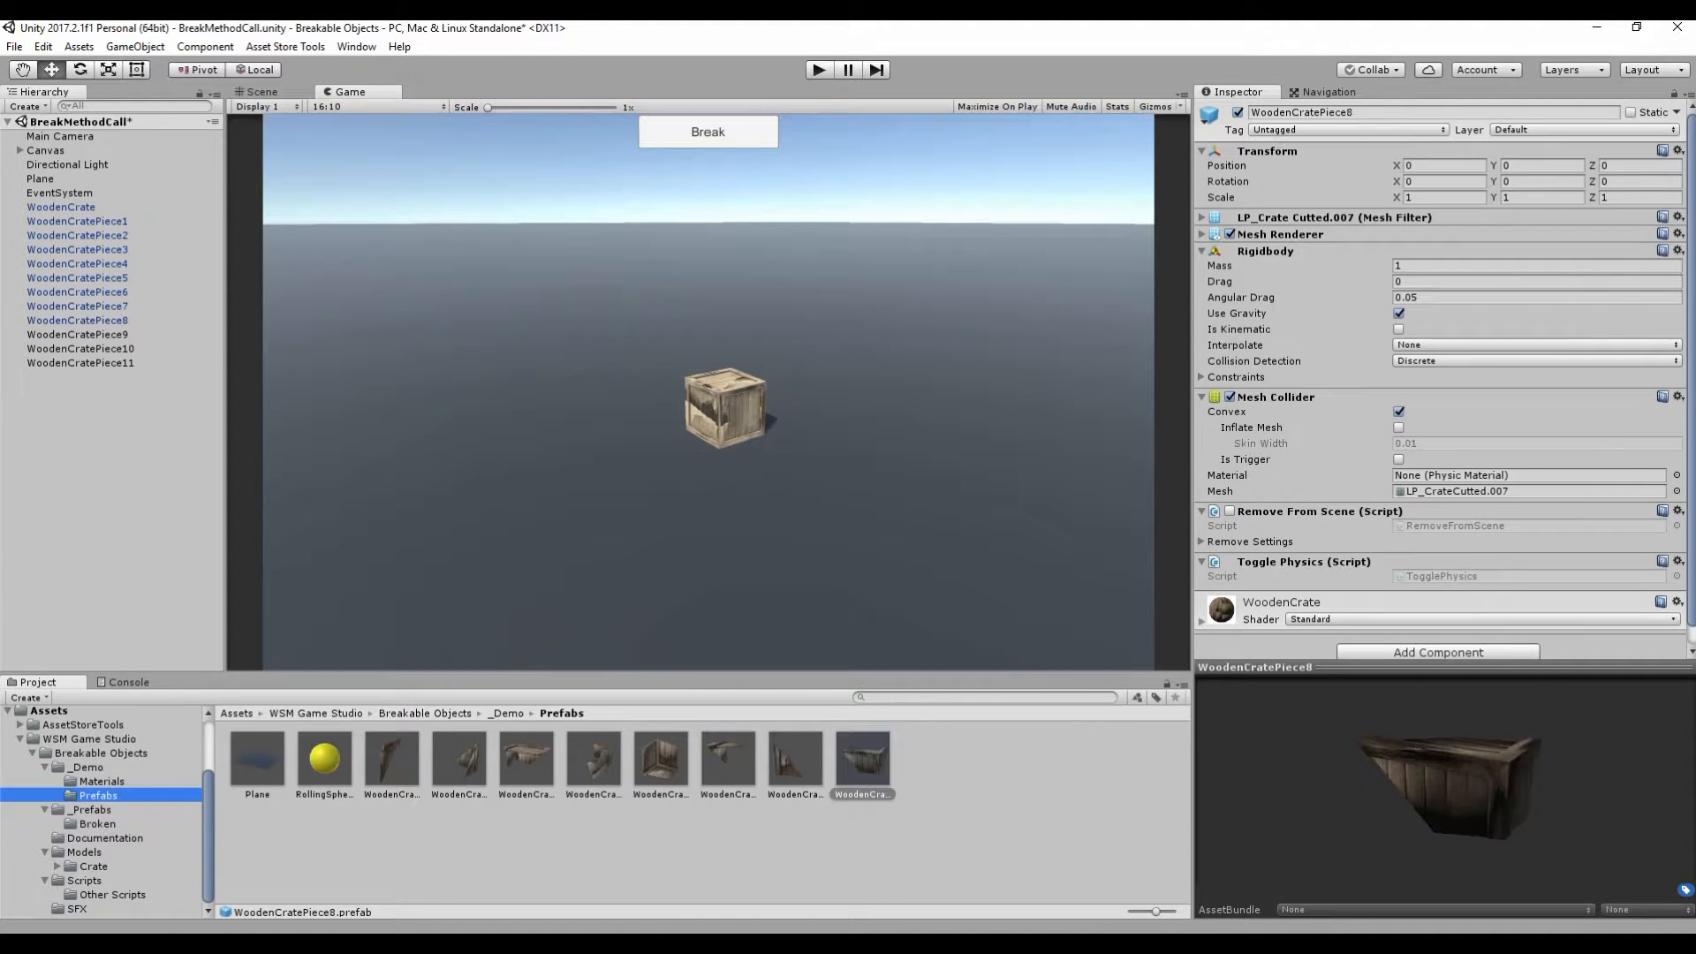
click(77, 221)
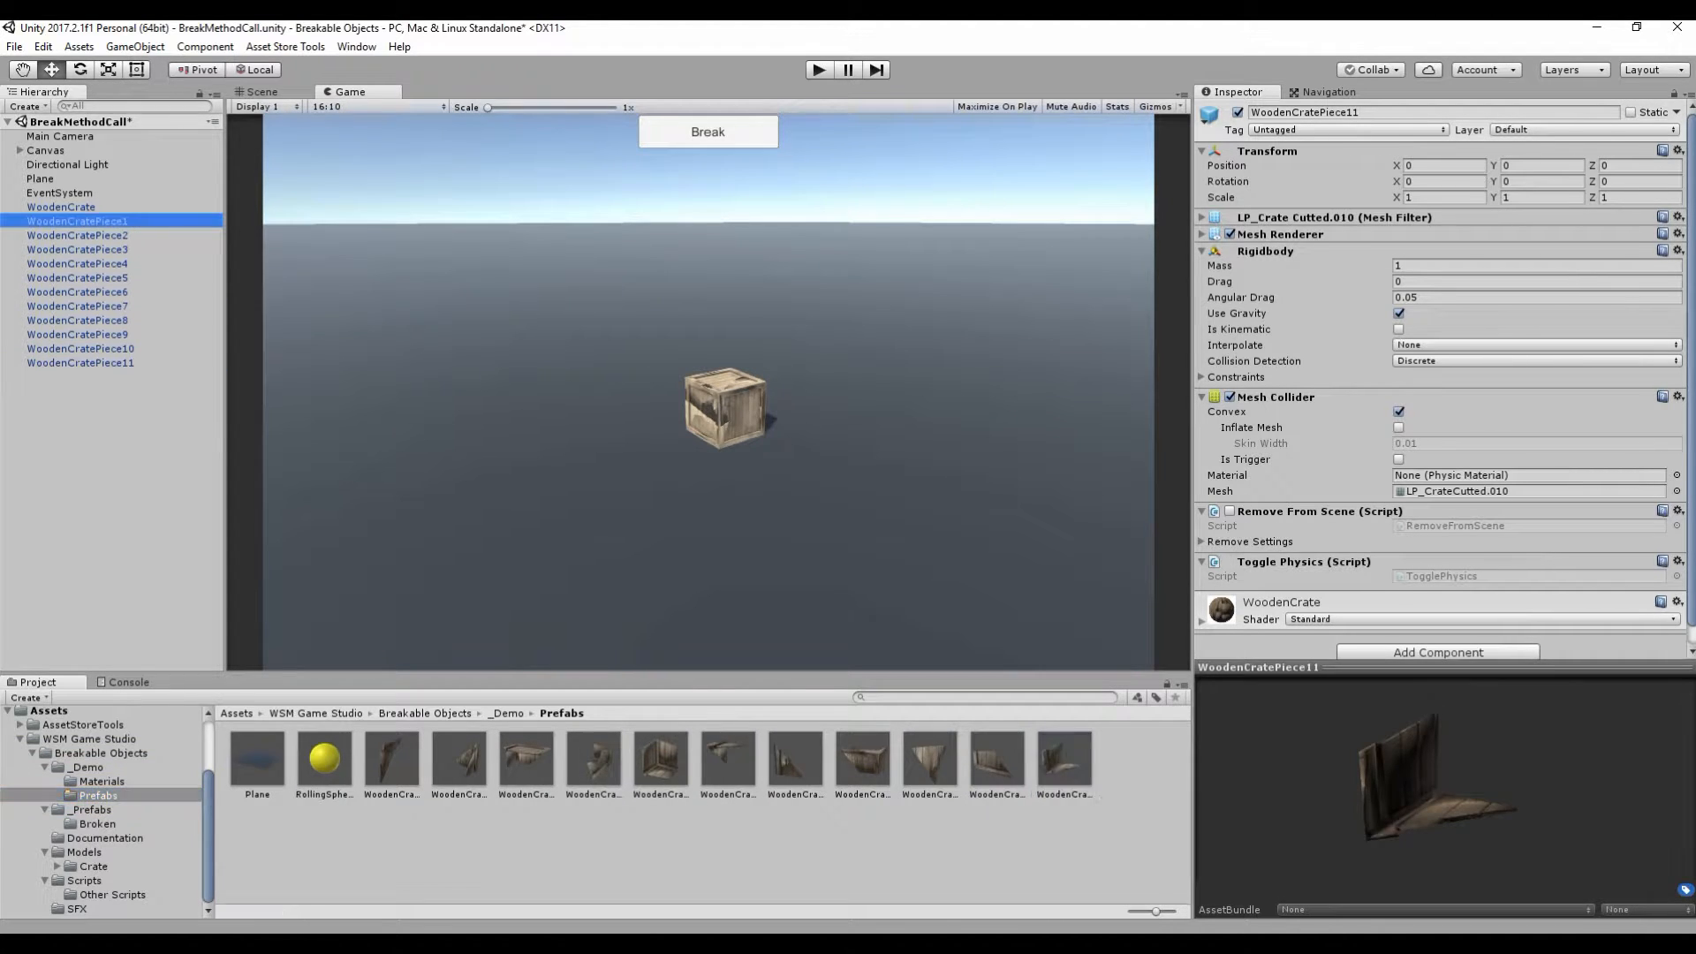
click(78, 362)
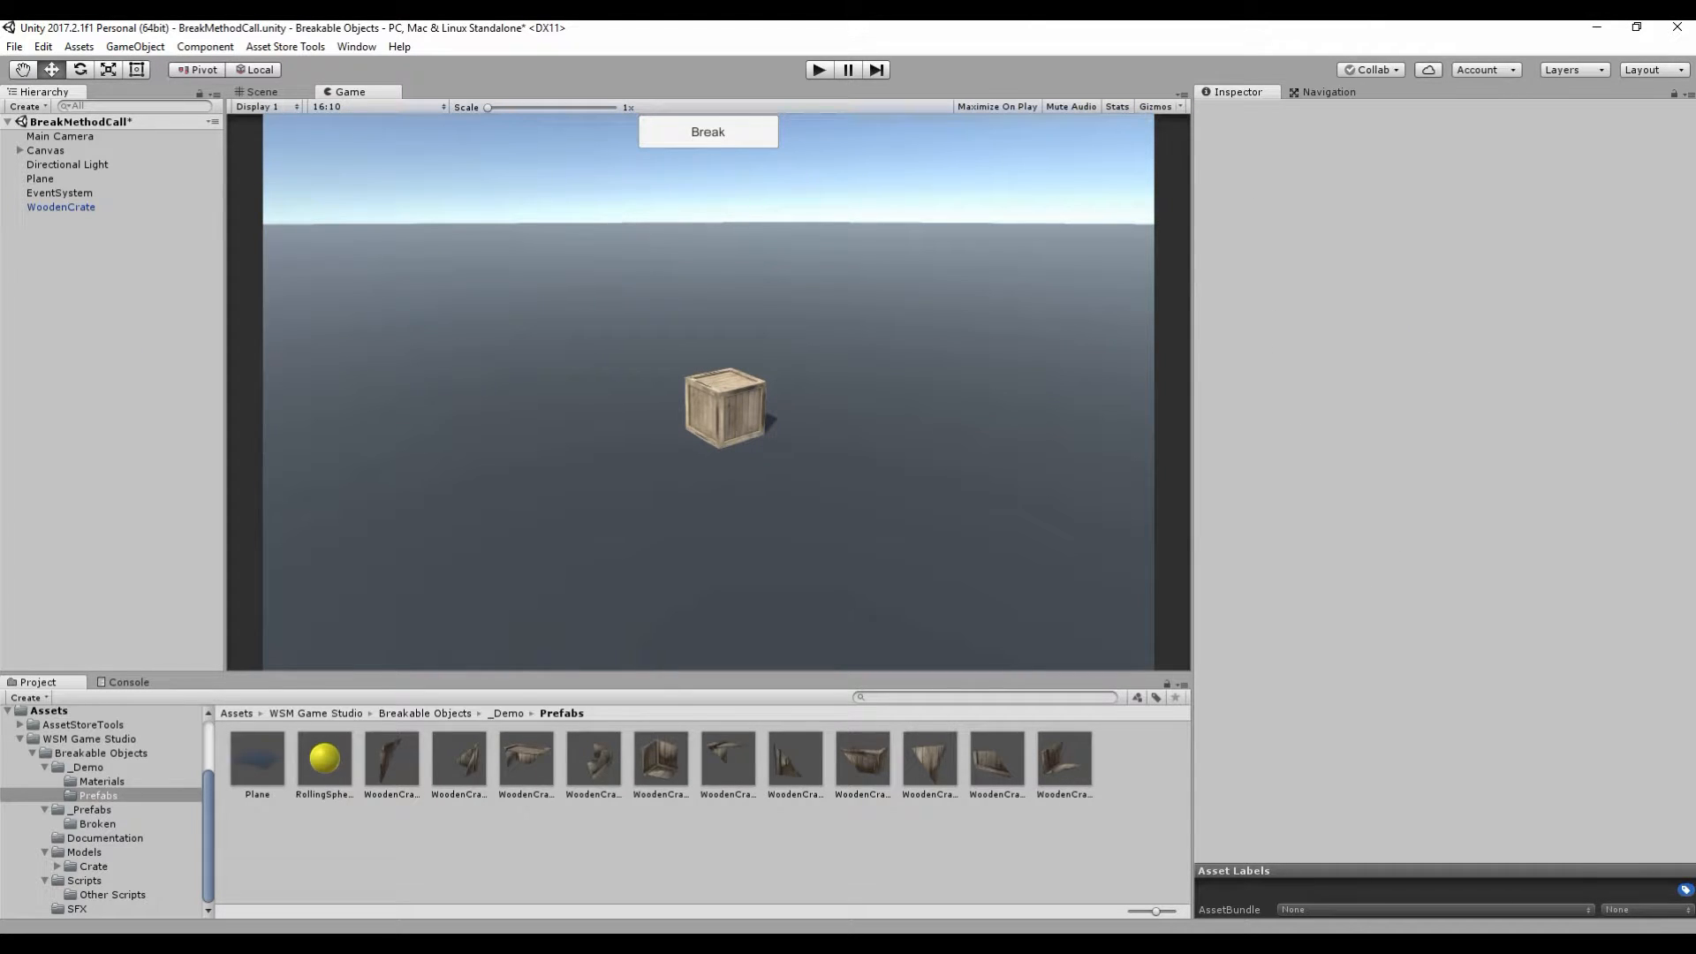
Step: Add Rigidbody, Box Collider and Audio Source to WoodenCrate, then browse the SFX folder
click(61, 206)
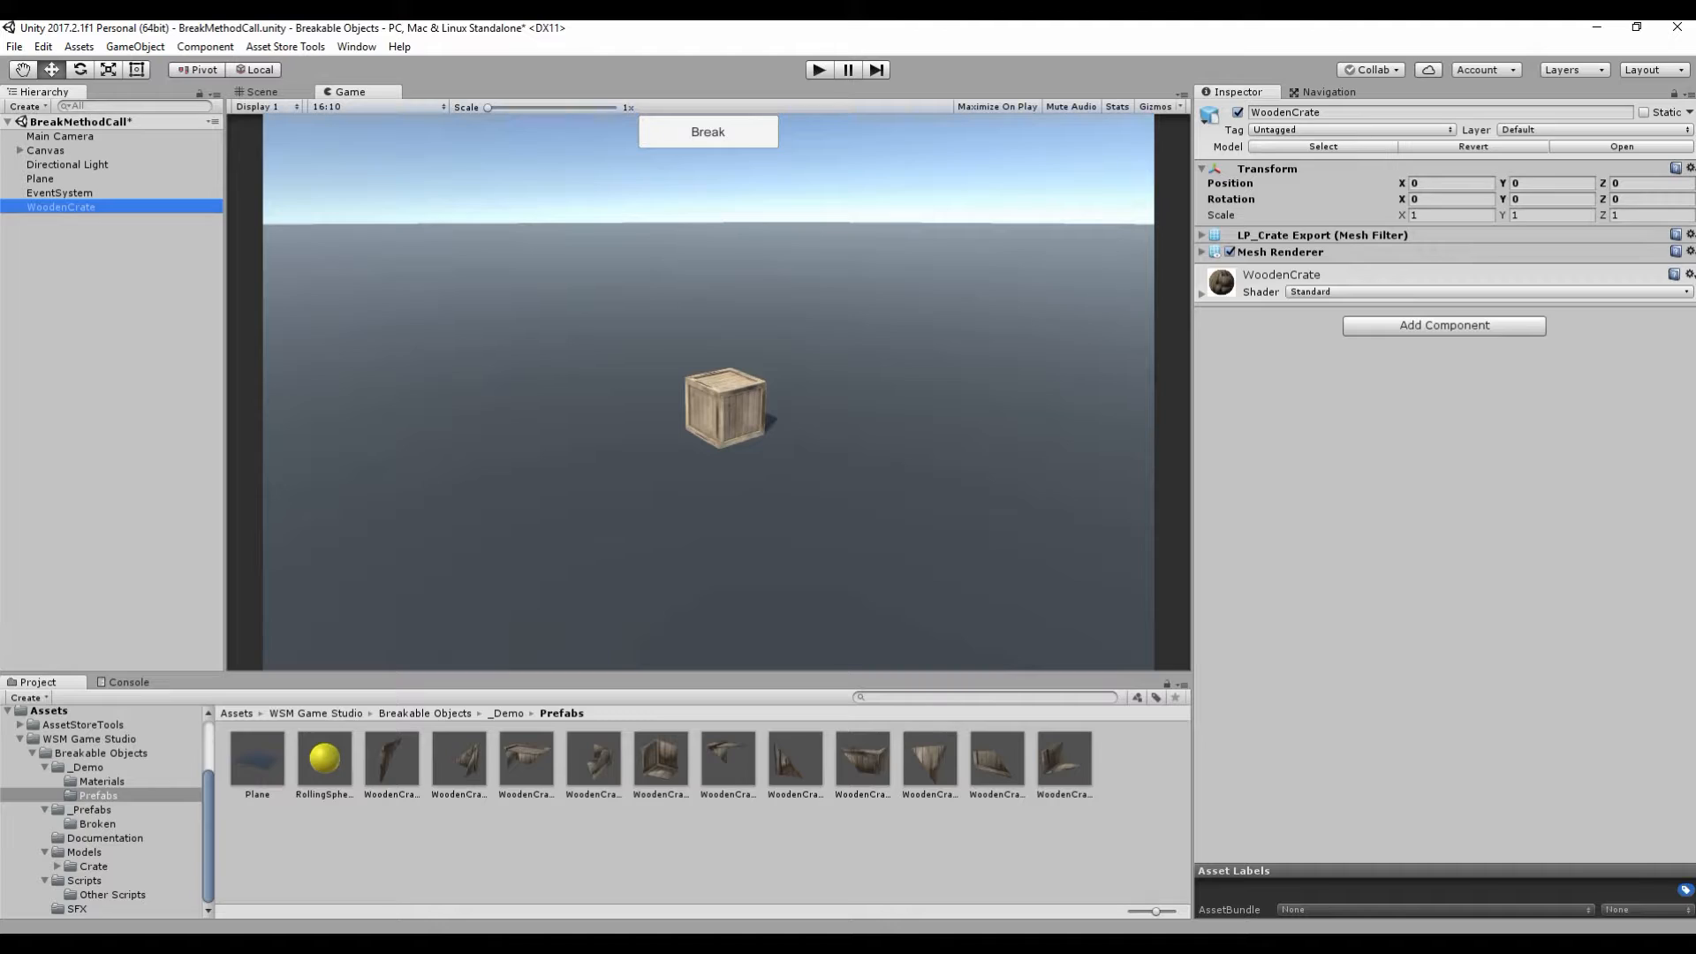
click(1442, 326)
text(b)
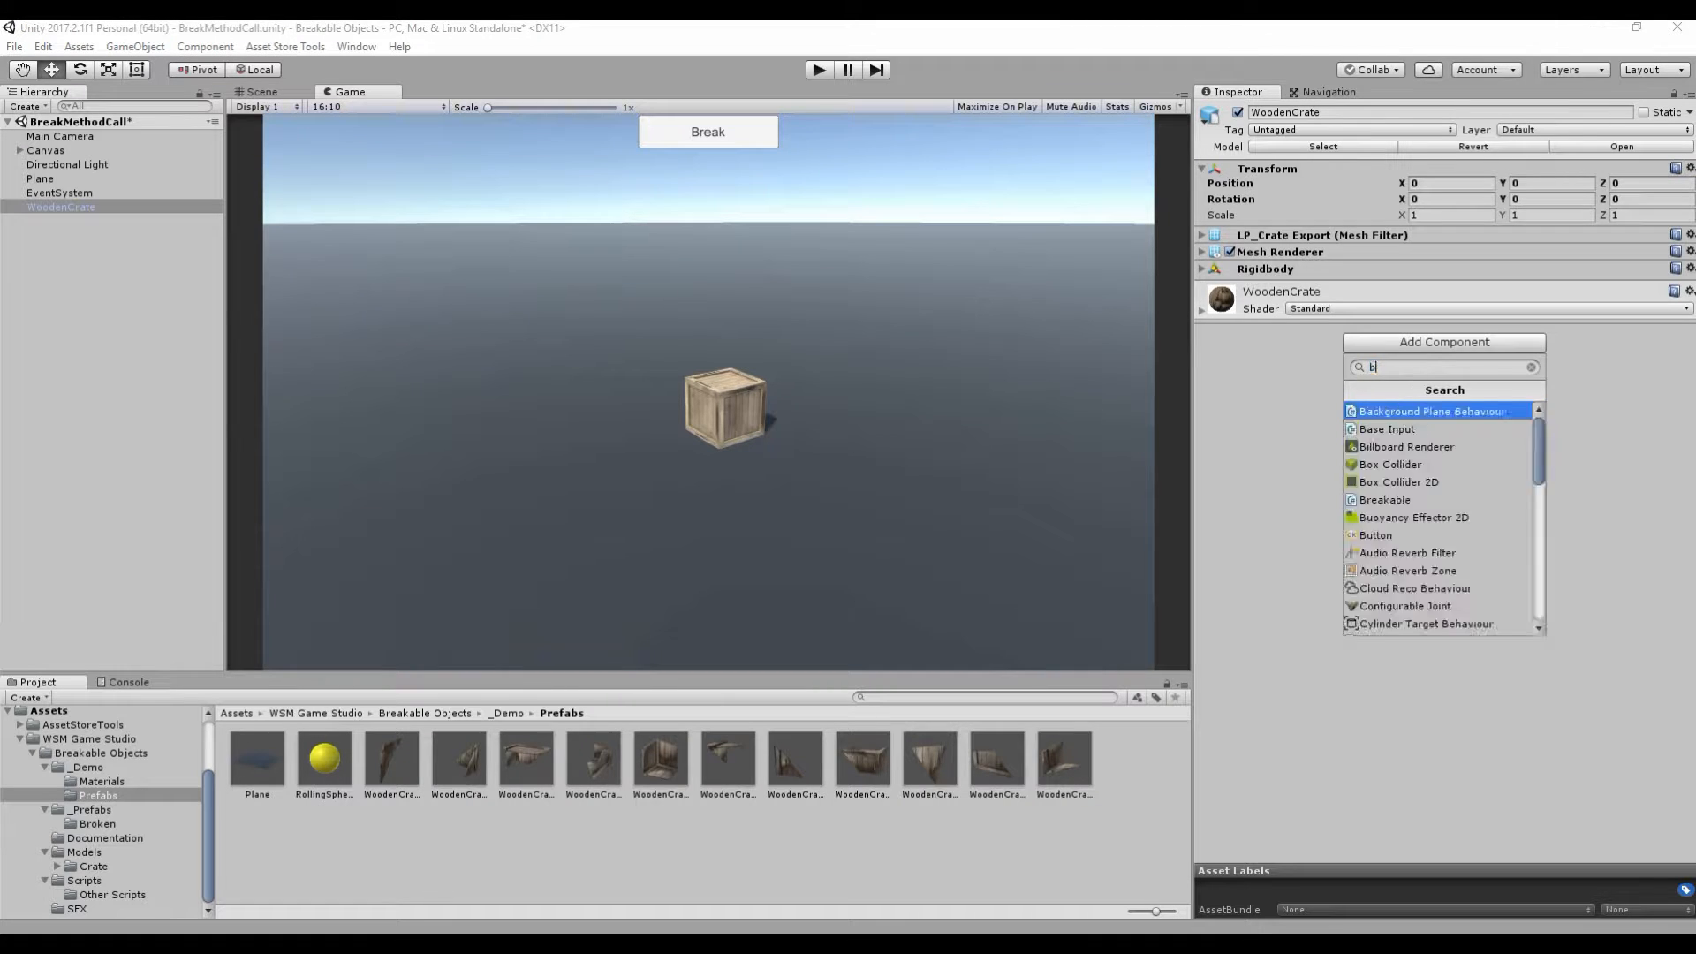
click(1389, 463)
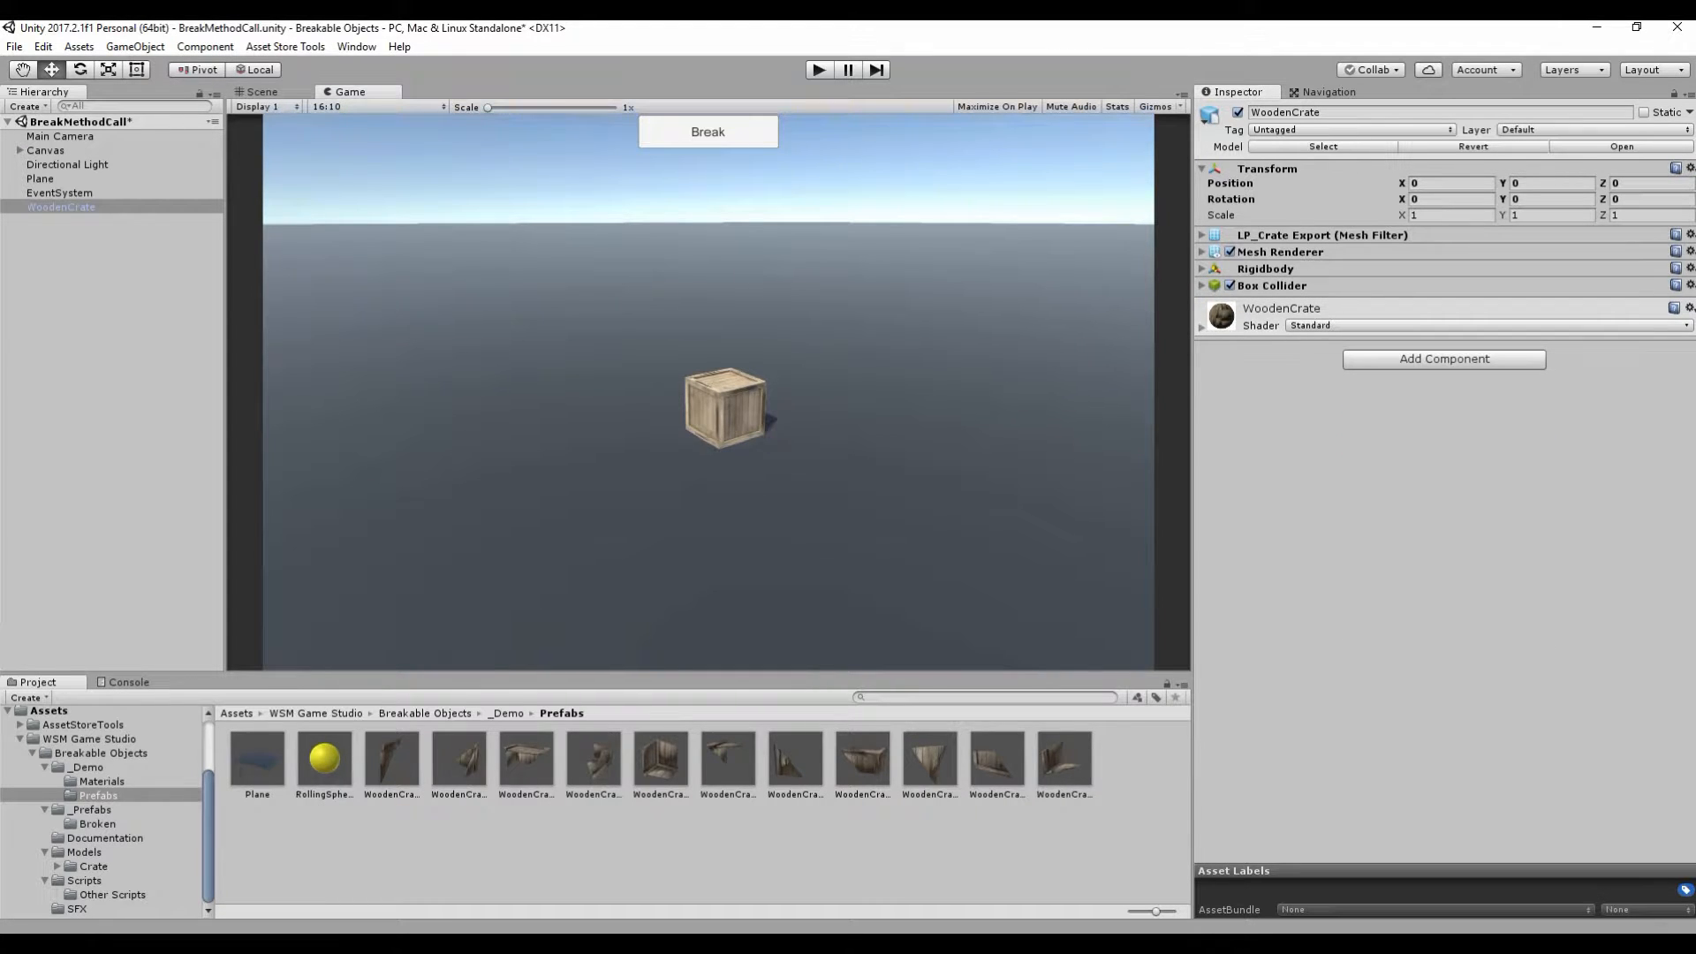
text(audi)
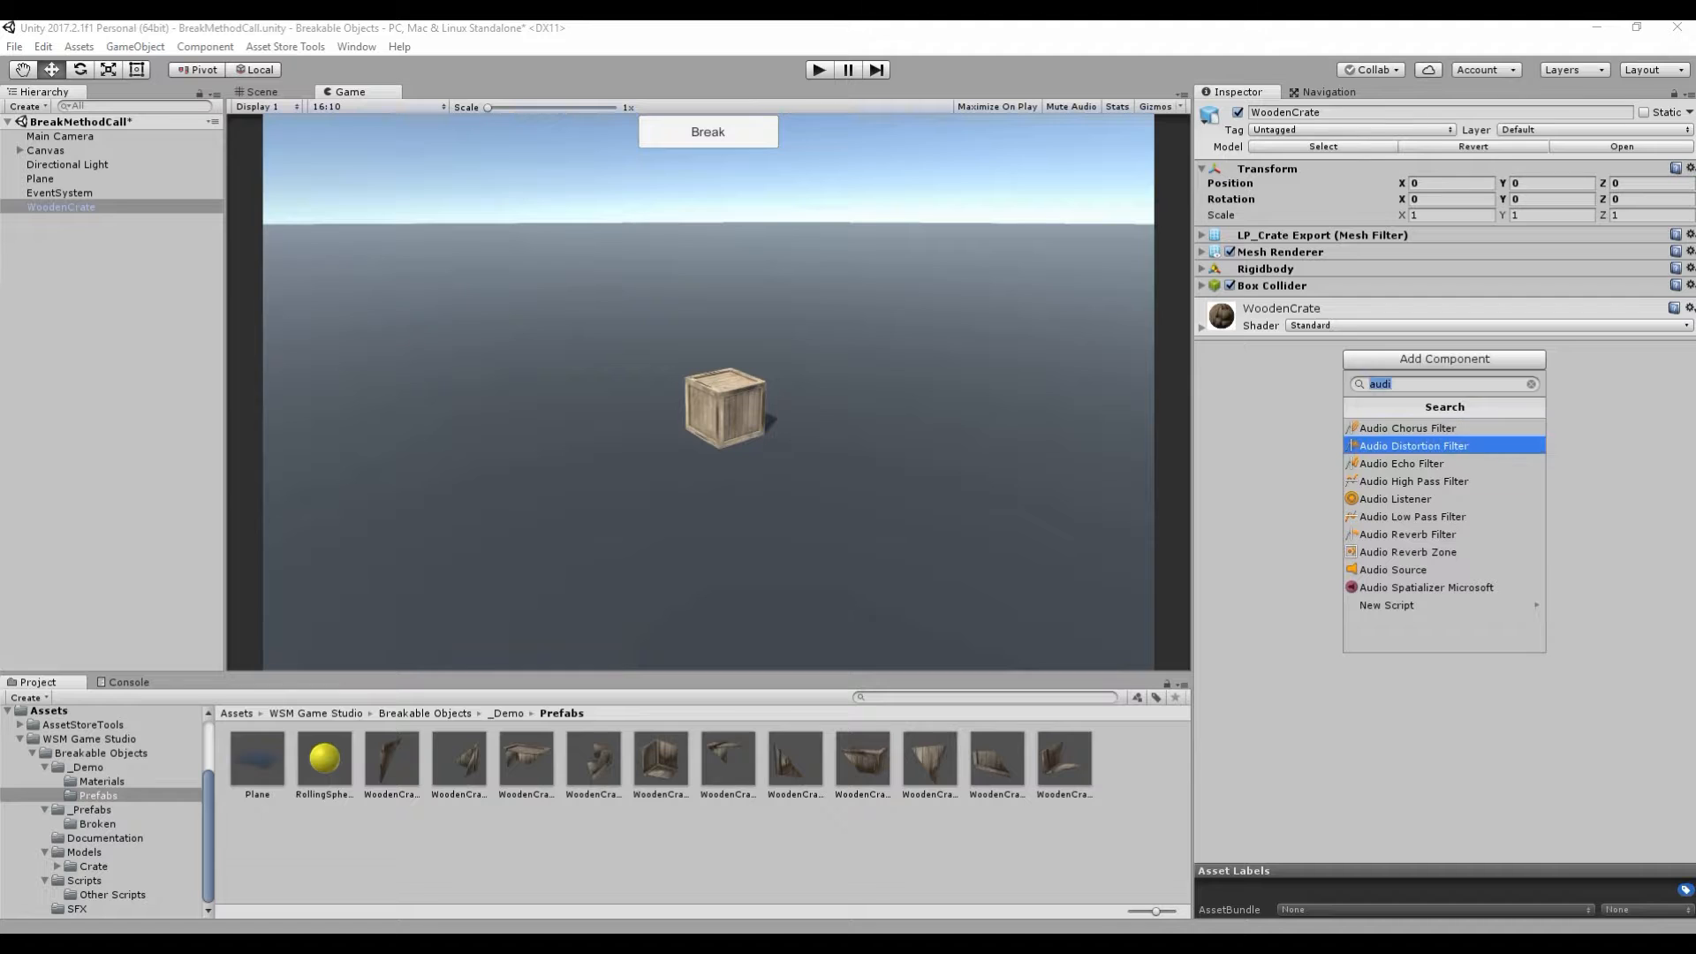
click(1391, 568)
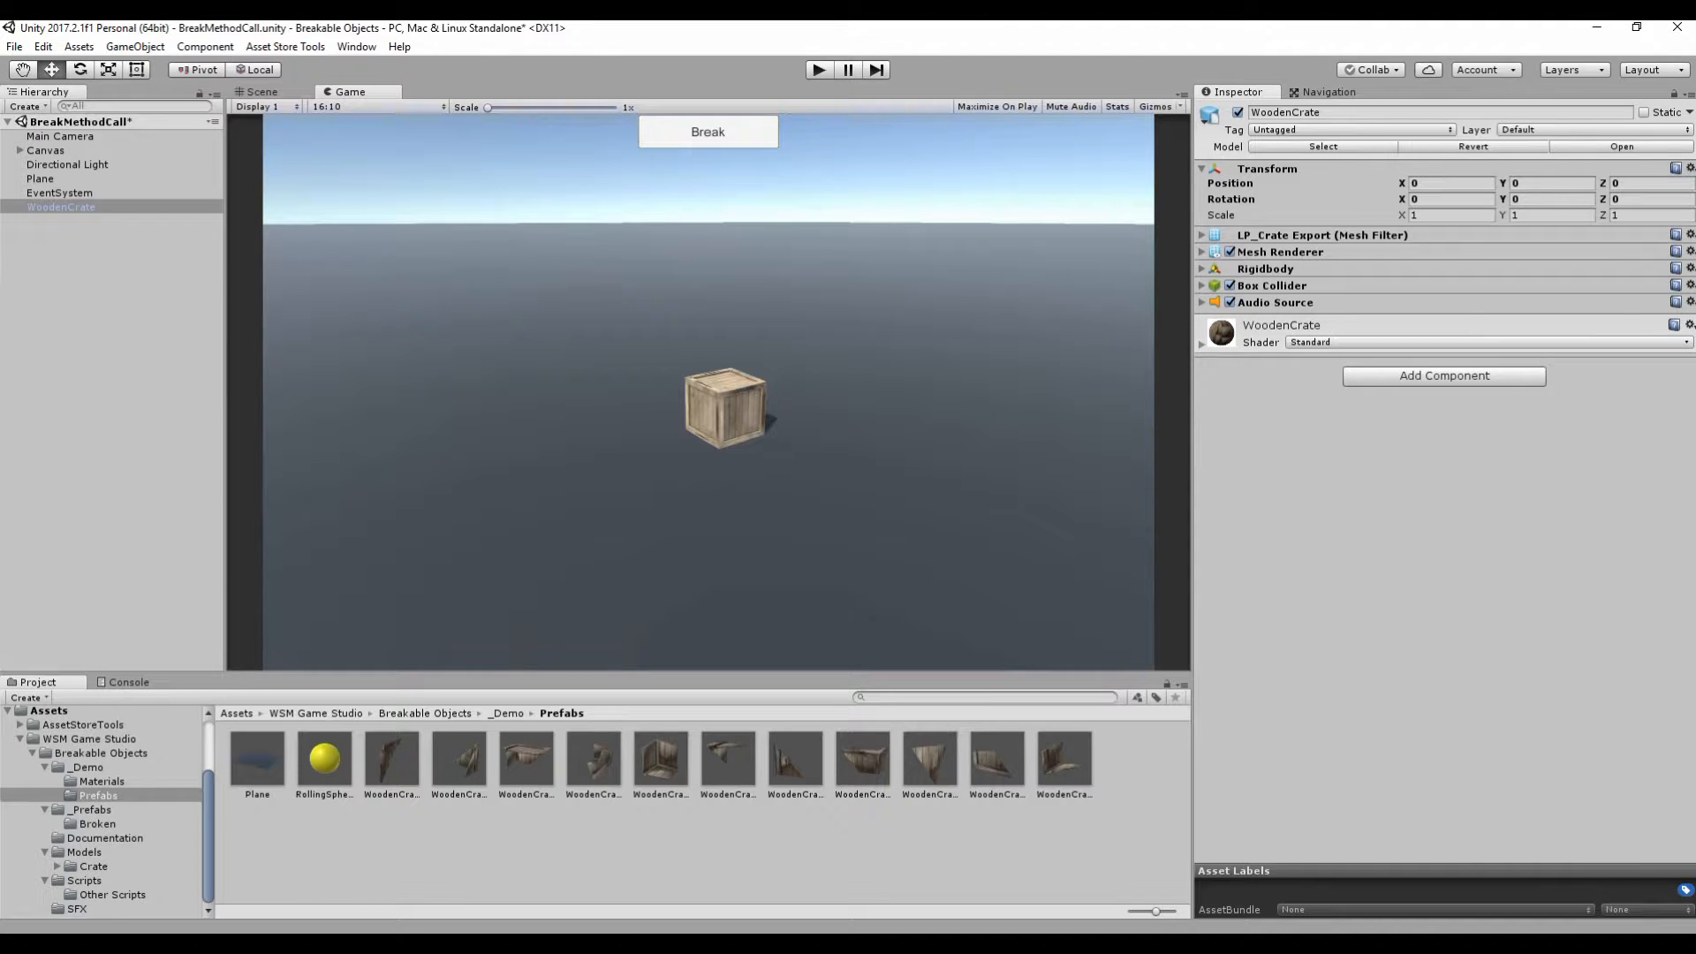
click(1201, 303)
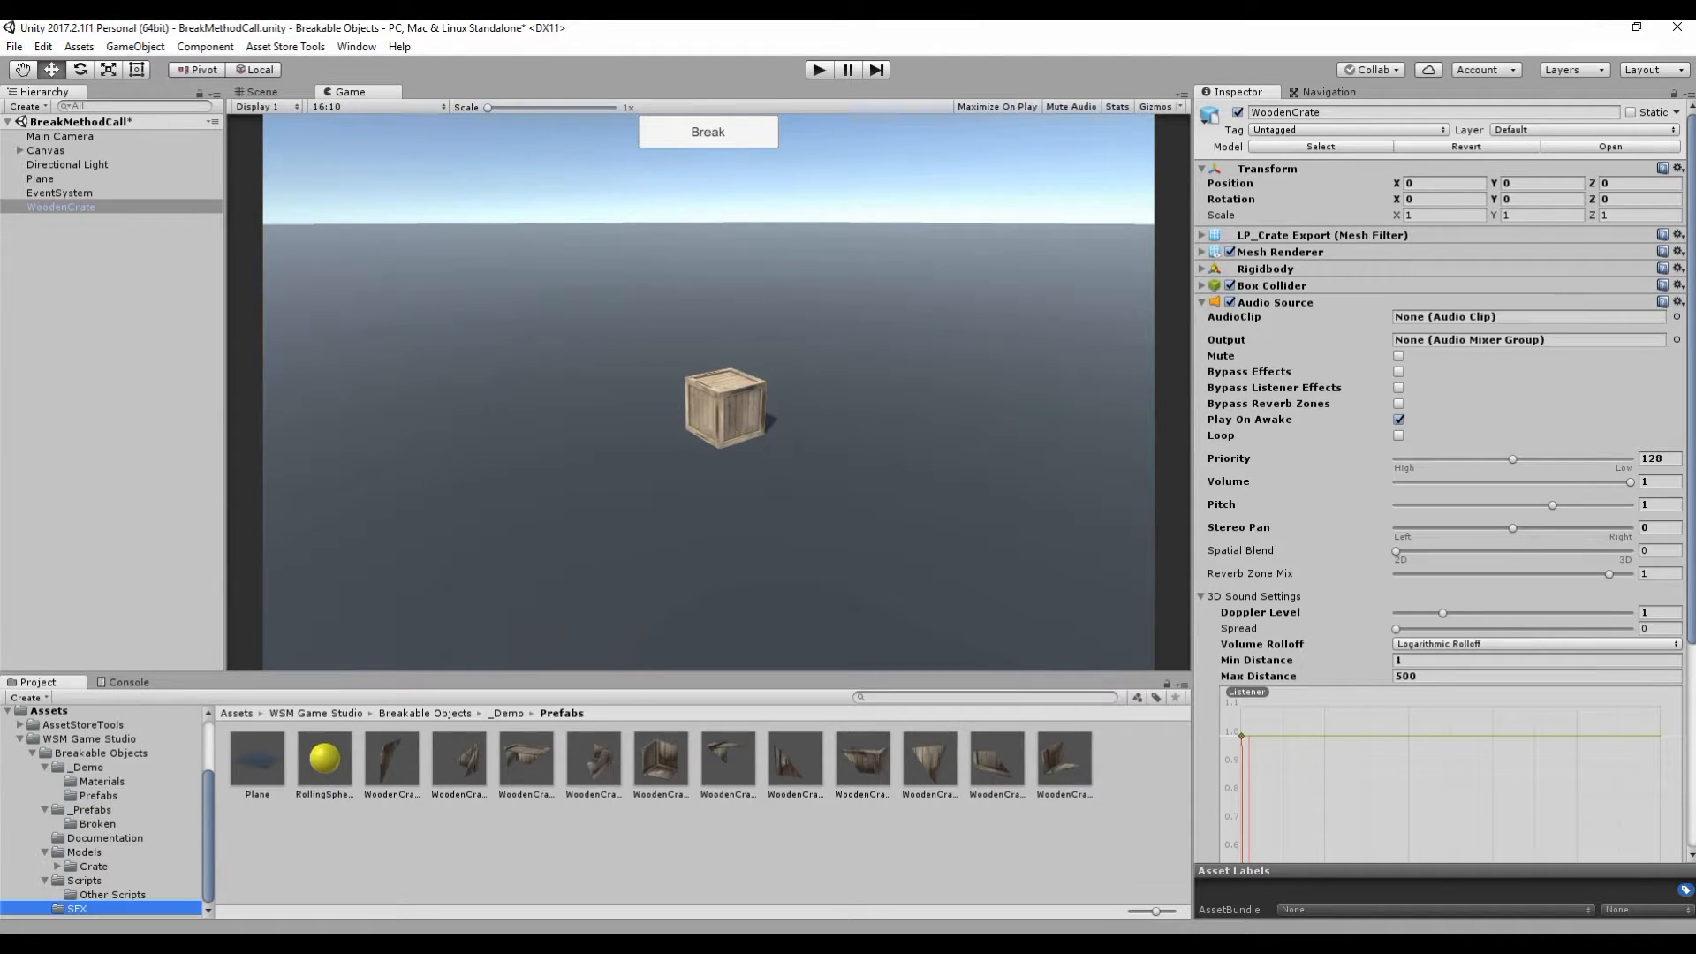
click(77, 909)
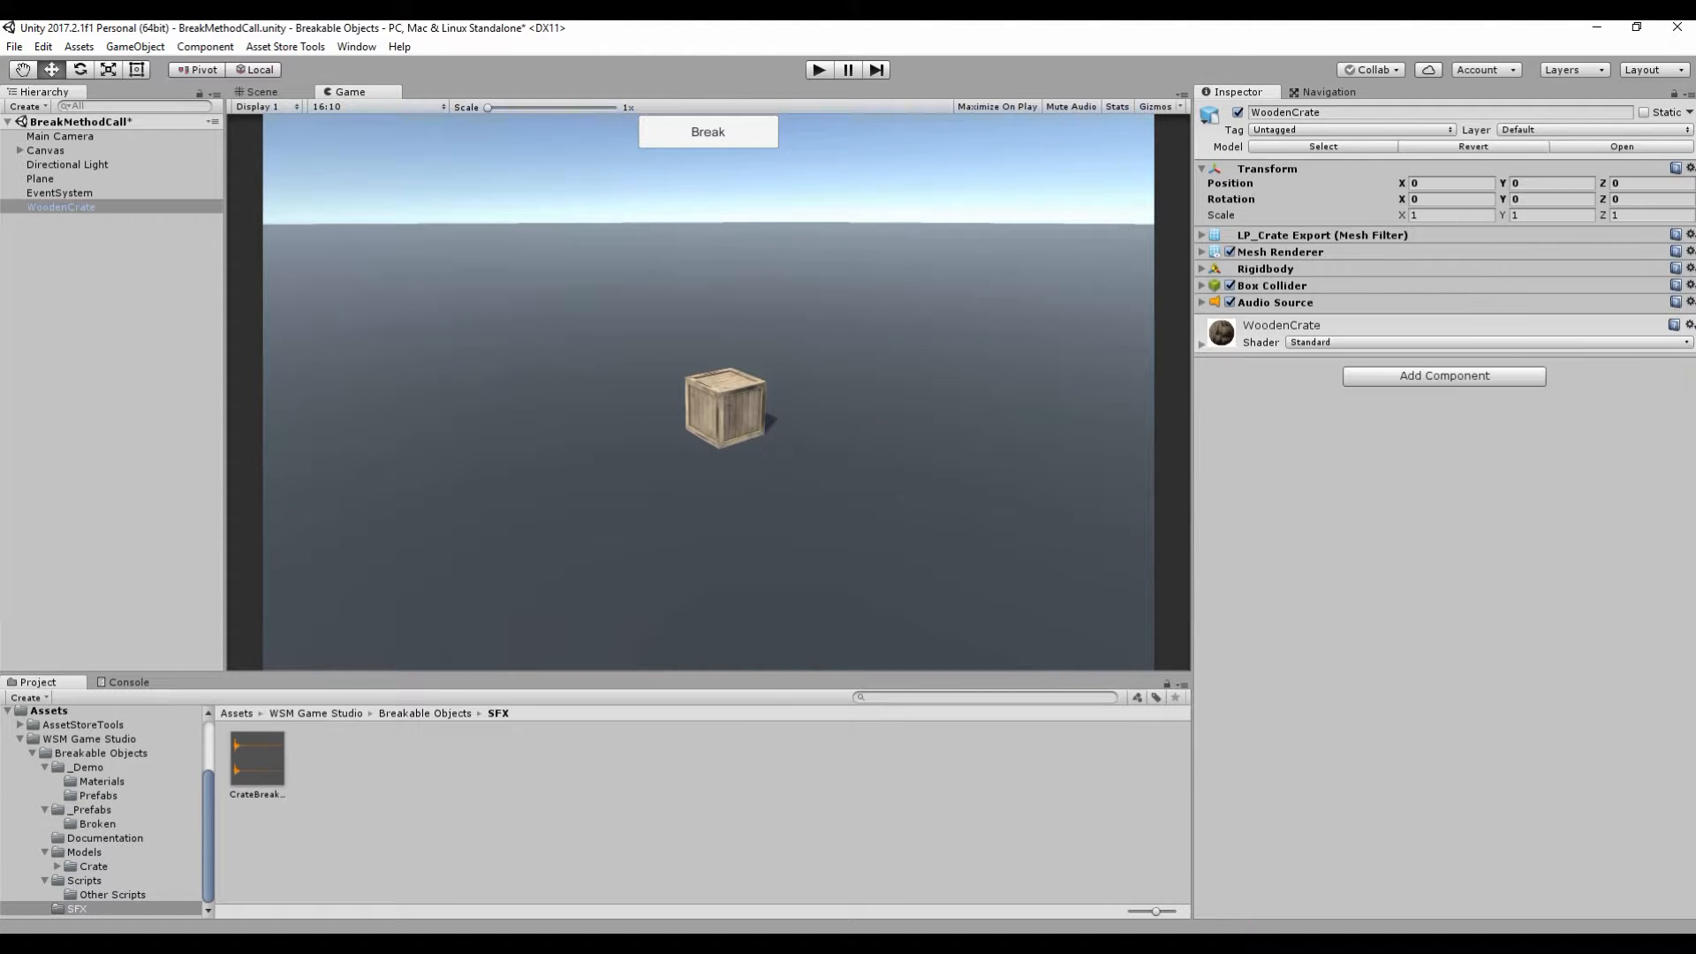
Step: Add a Breakable script listing WoodenCratePiece1–11 as broken pieces, with Break On Collision on
click(85, 880)
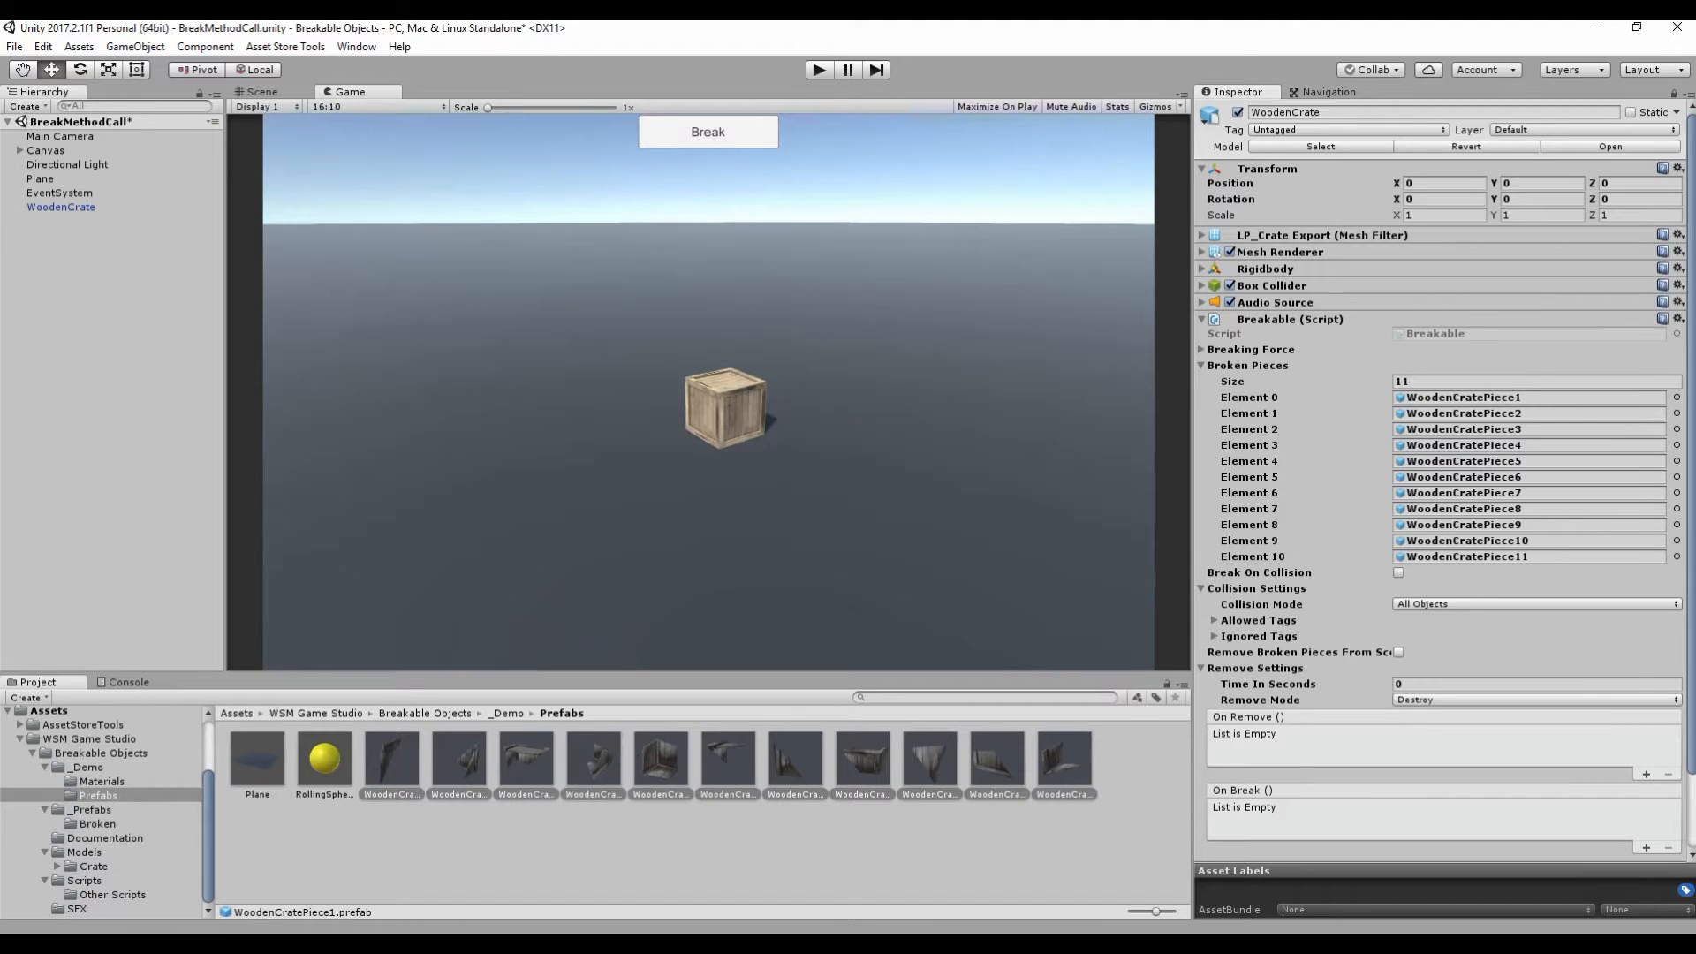
click(1201, 365)
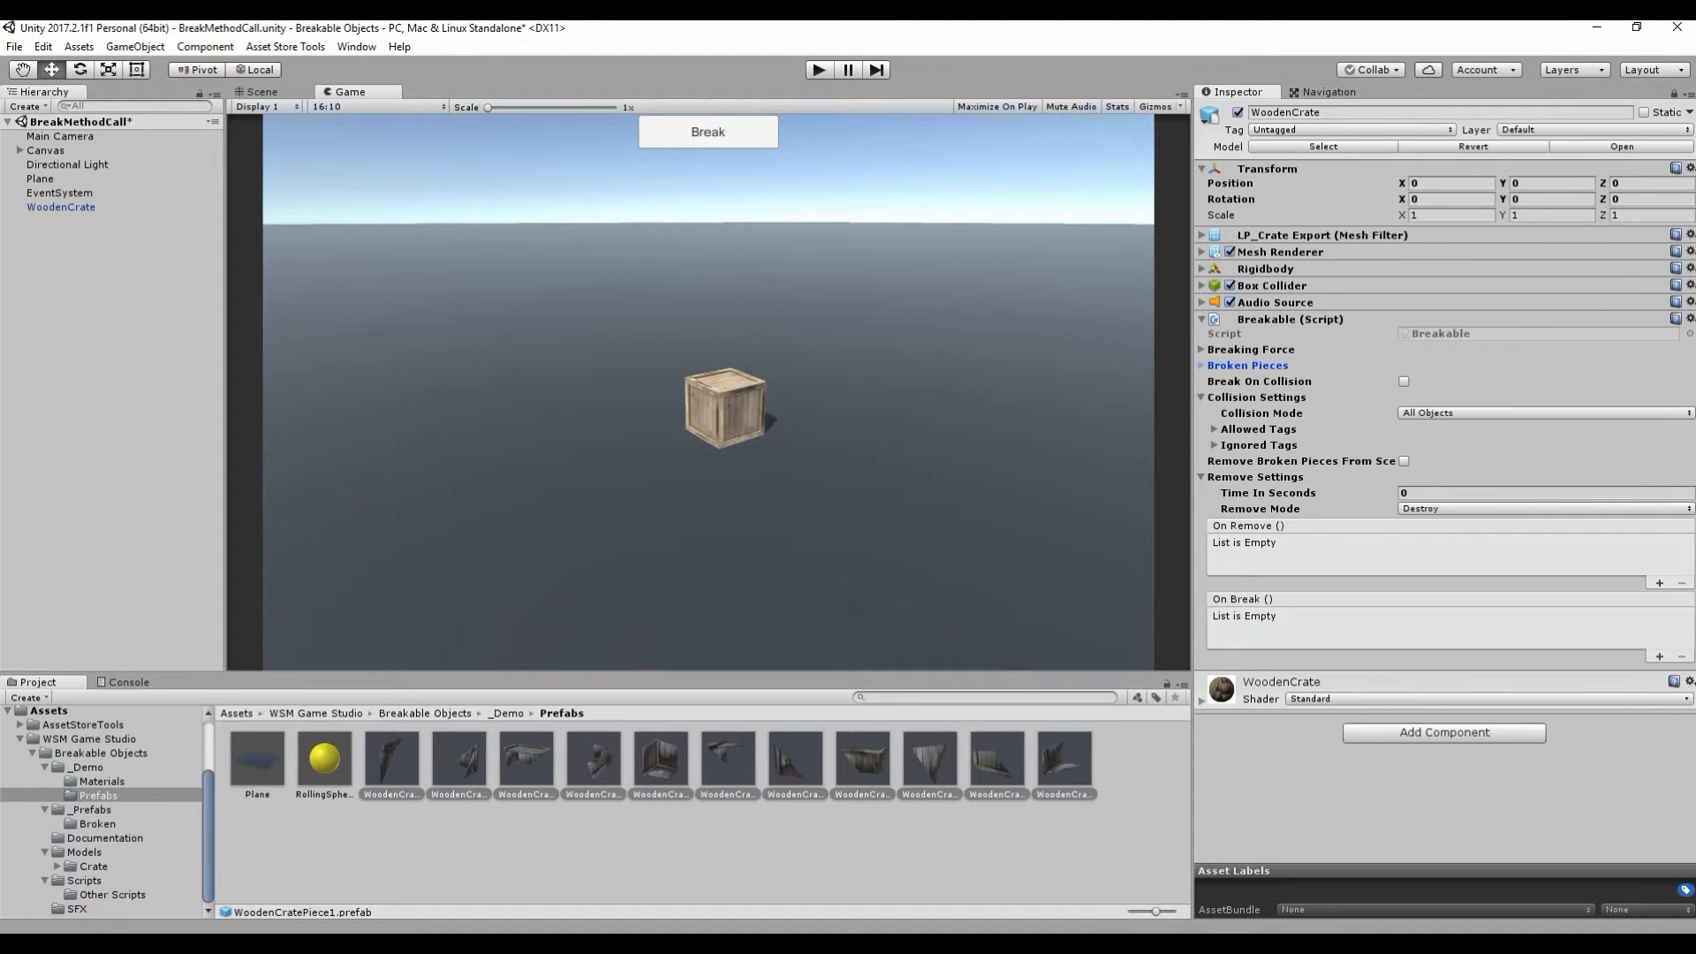
click(1405, 381)
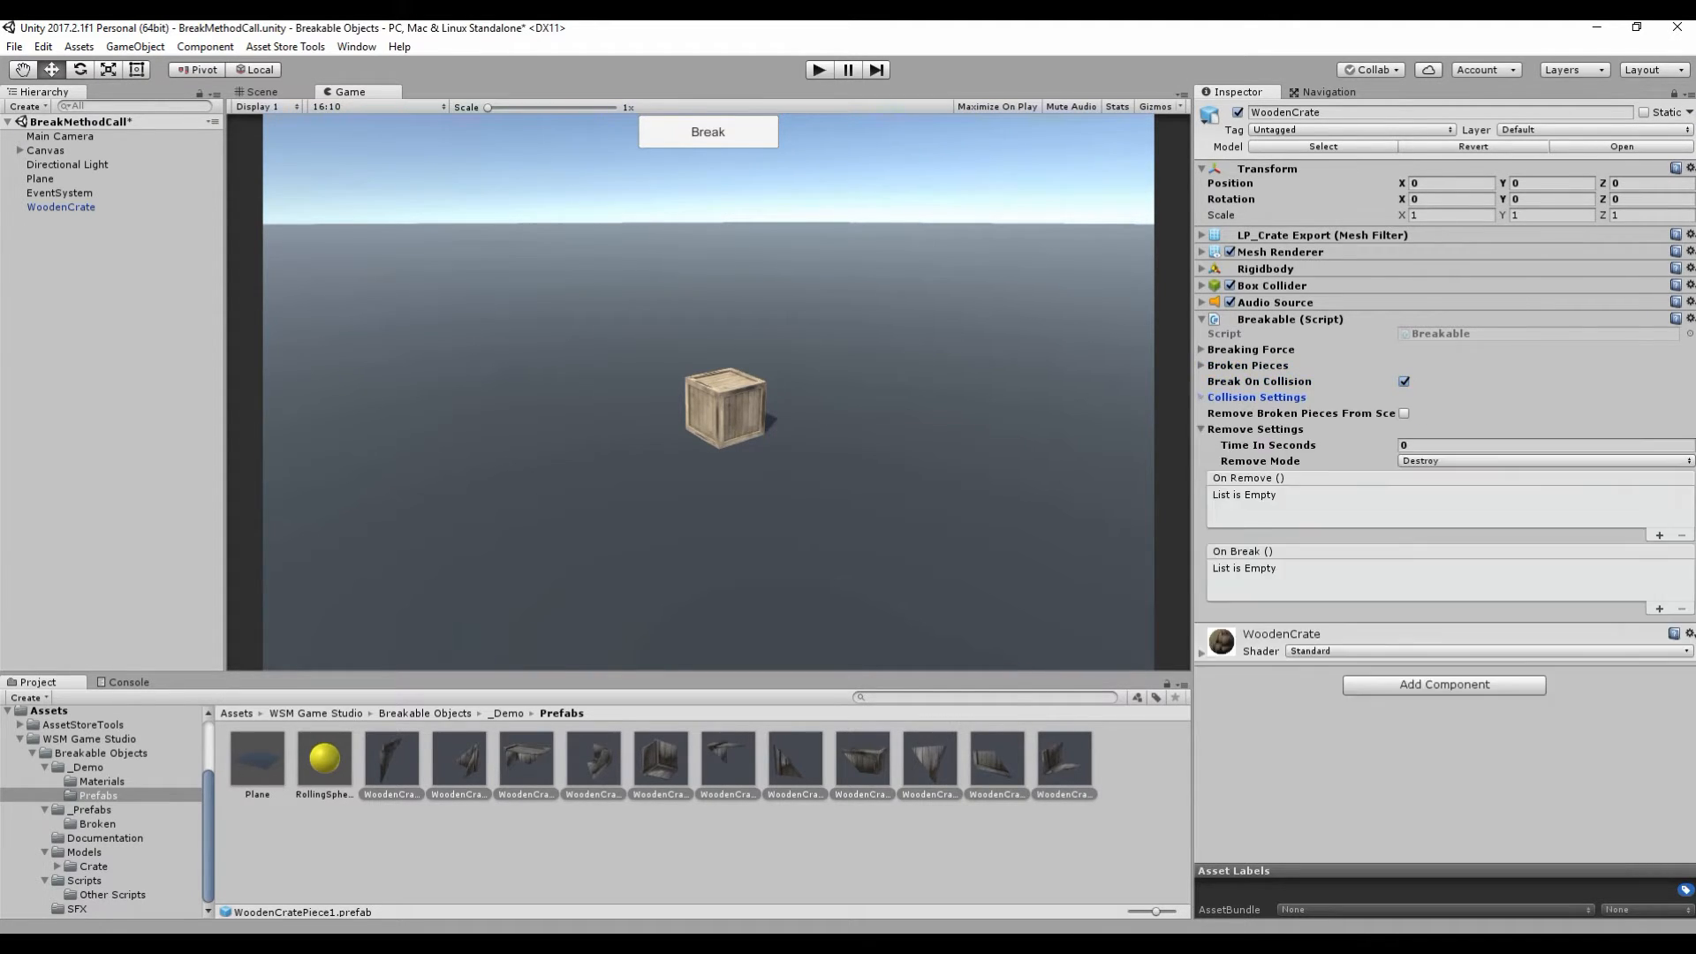
Step: Enable removing broken pieces with Disable Physics mode, then play the scene and break the crate
click(1541, 460)
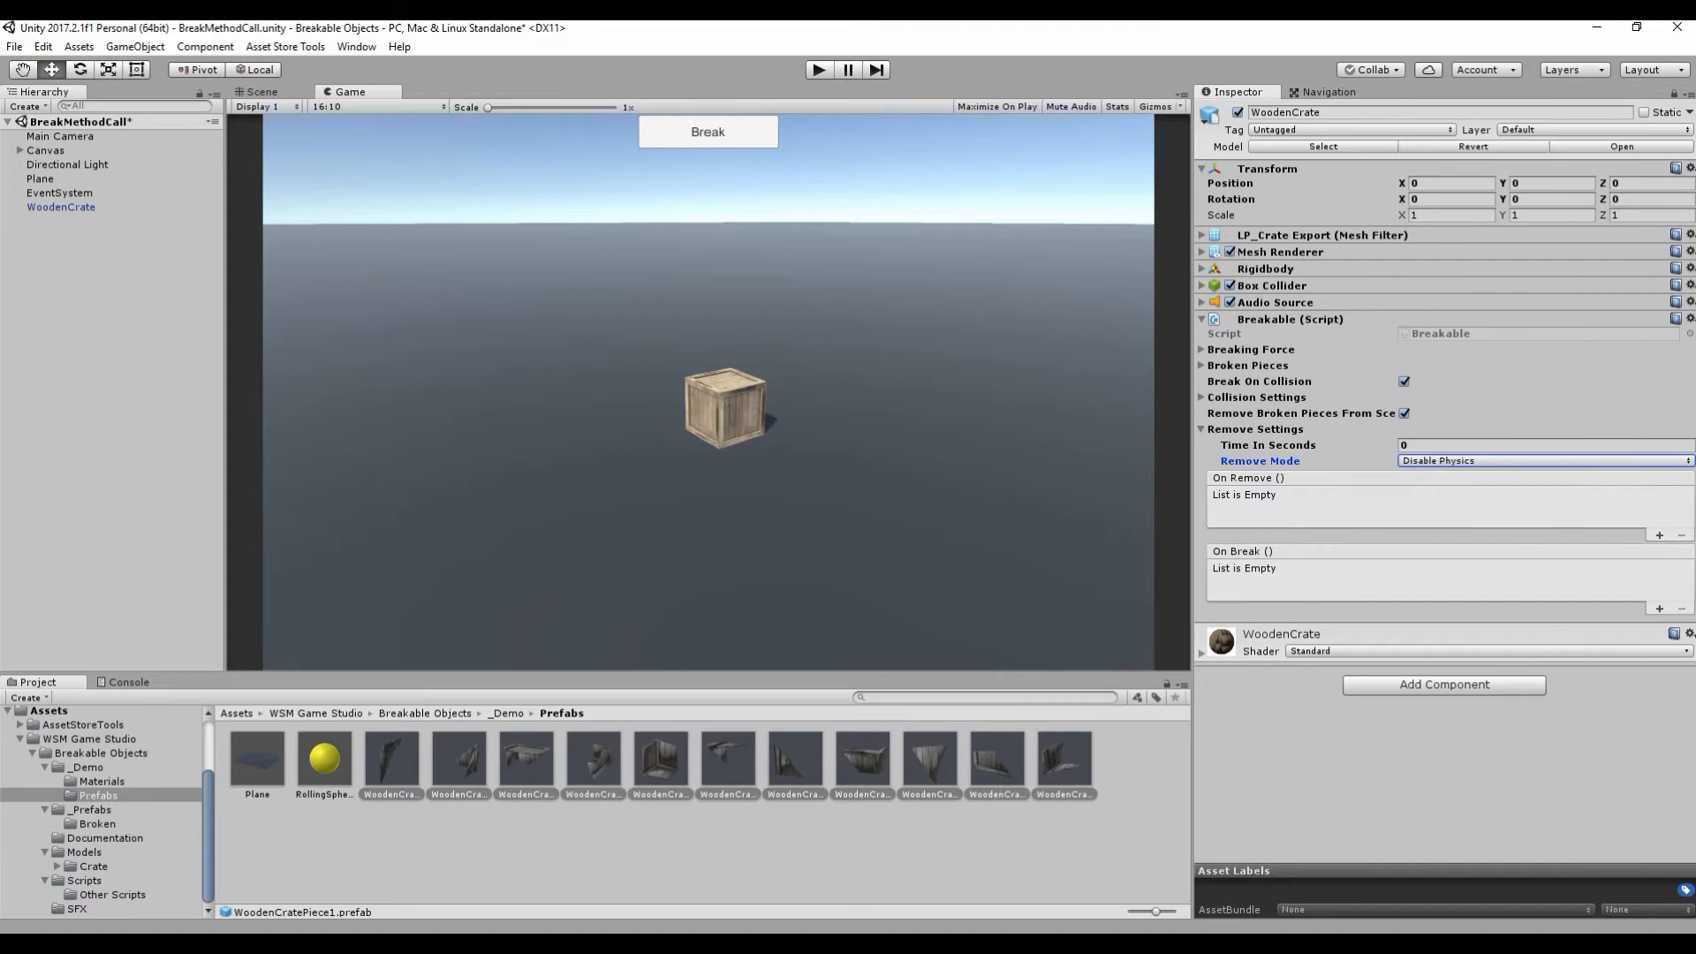
click(1201, 429)
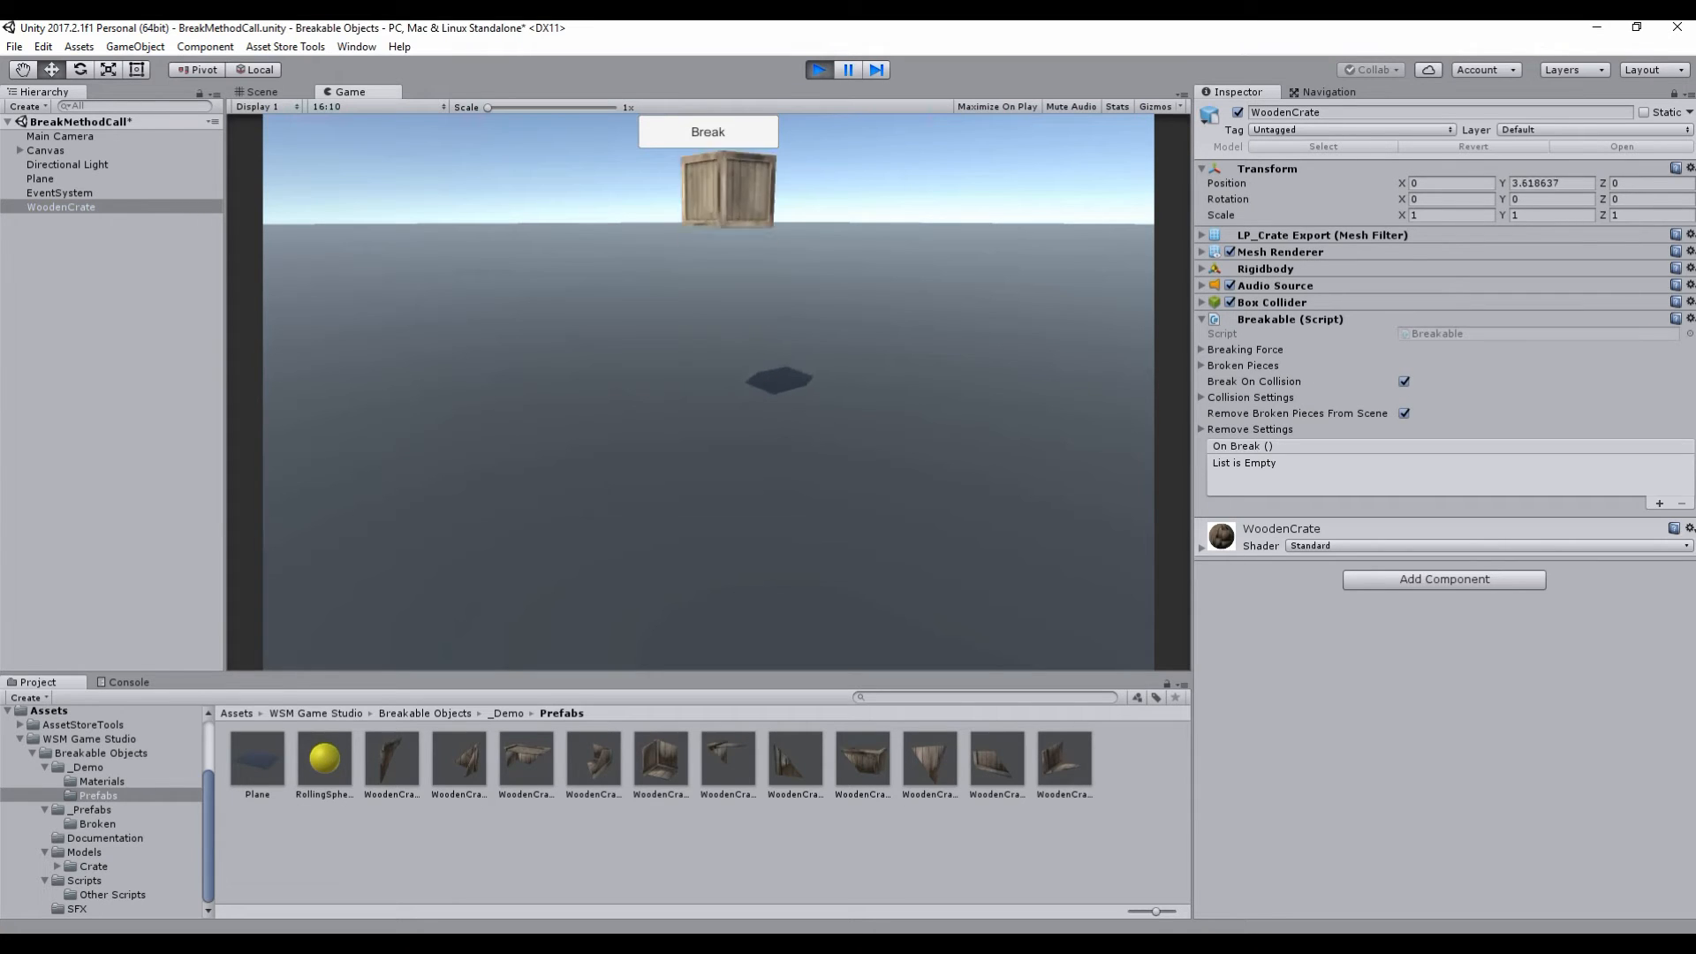
click(708, 131)
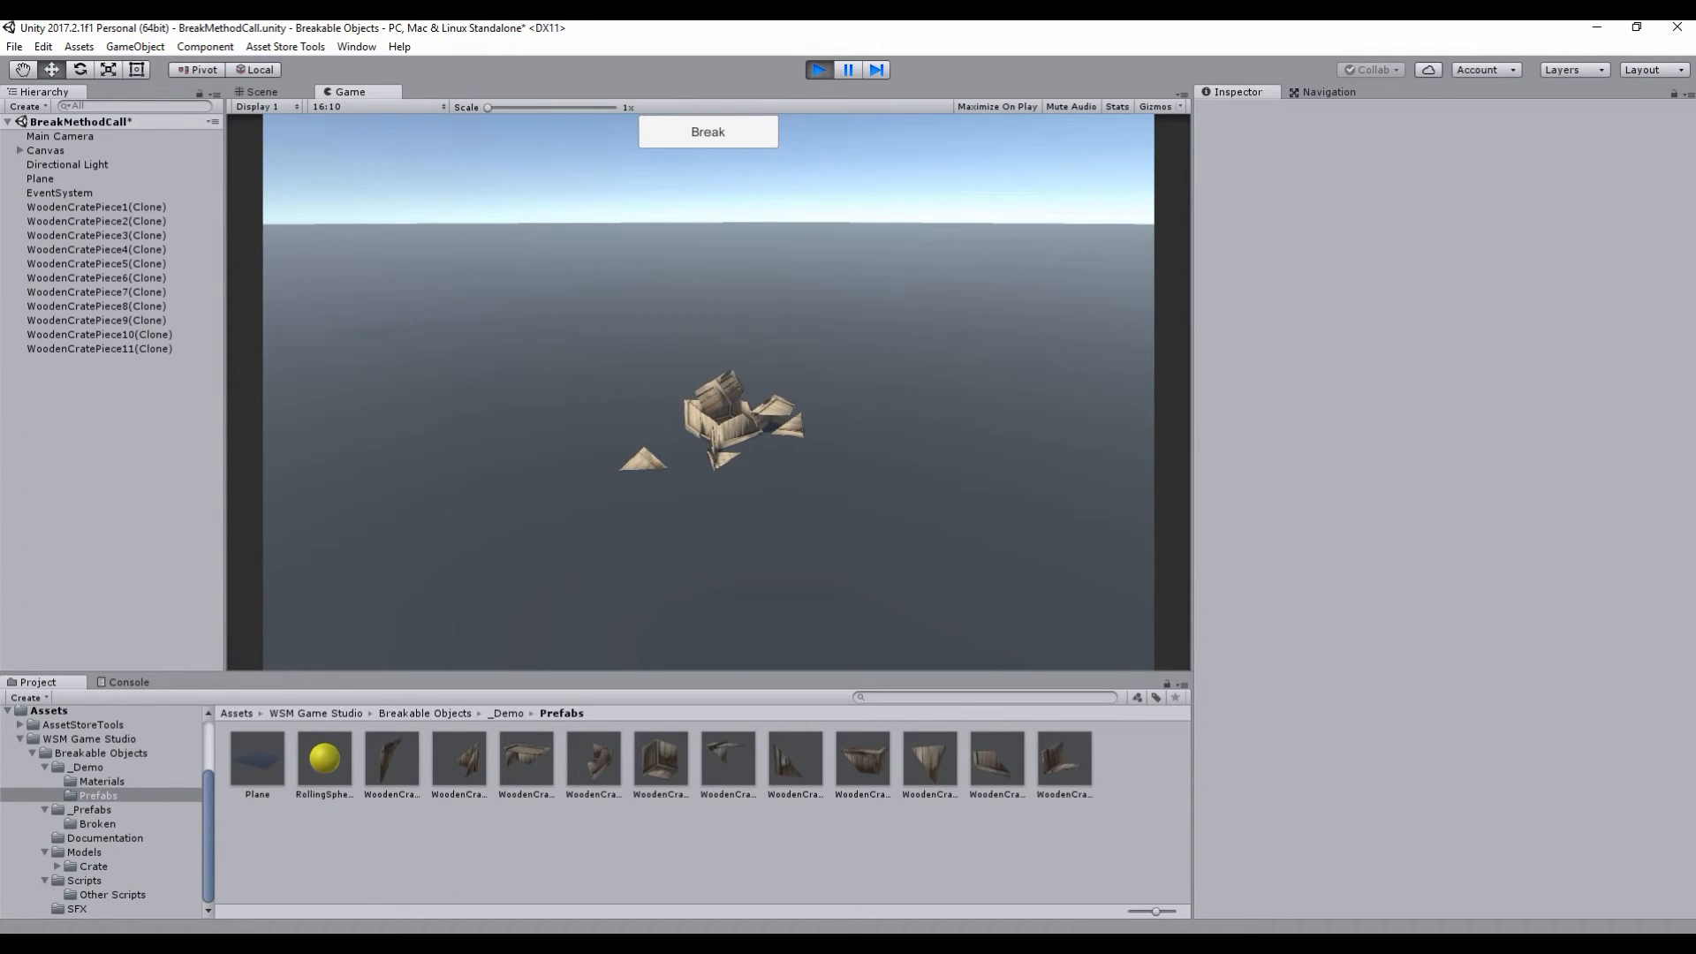